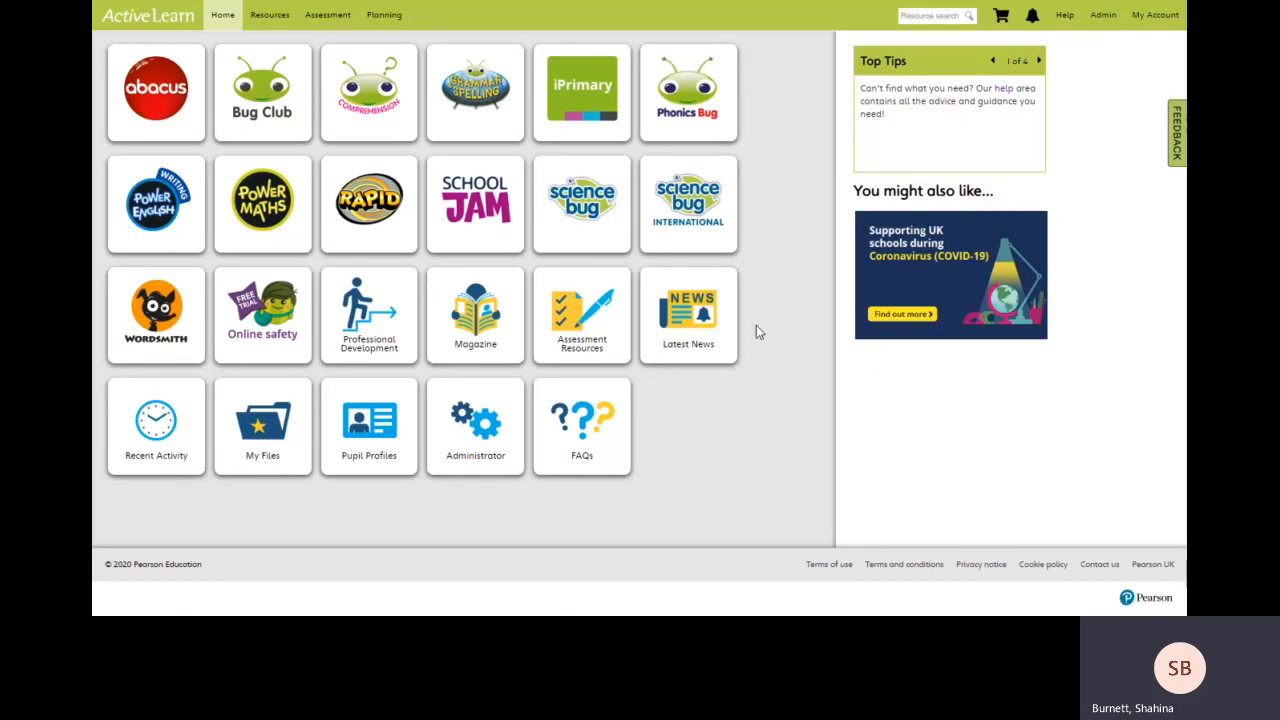
# - Open the Bug Club area and its book resources library of 576 resources
pyautogui.click(262, 93)
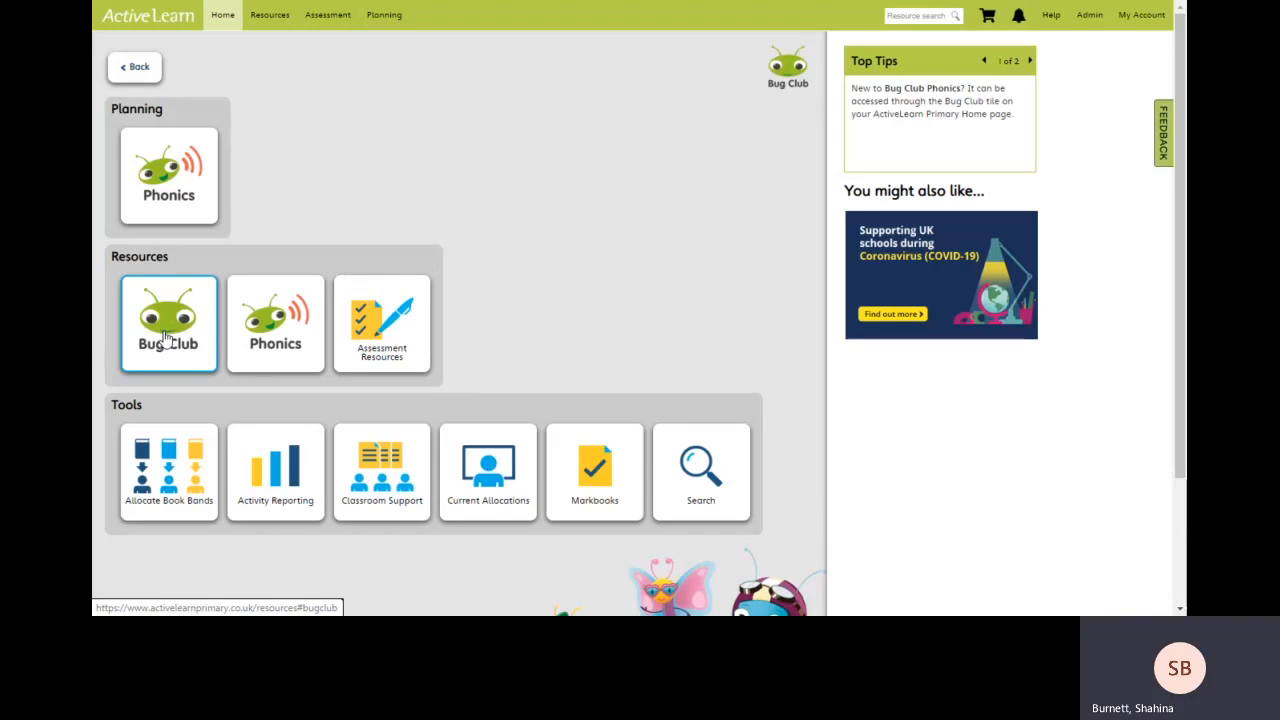
pyautogui.click(168, 323)
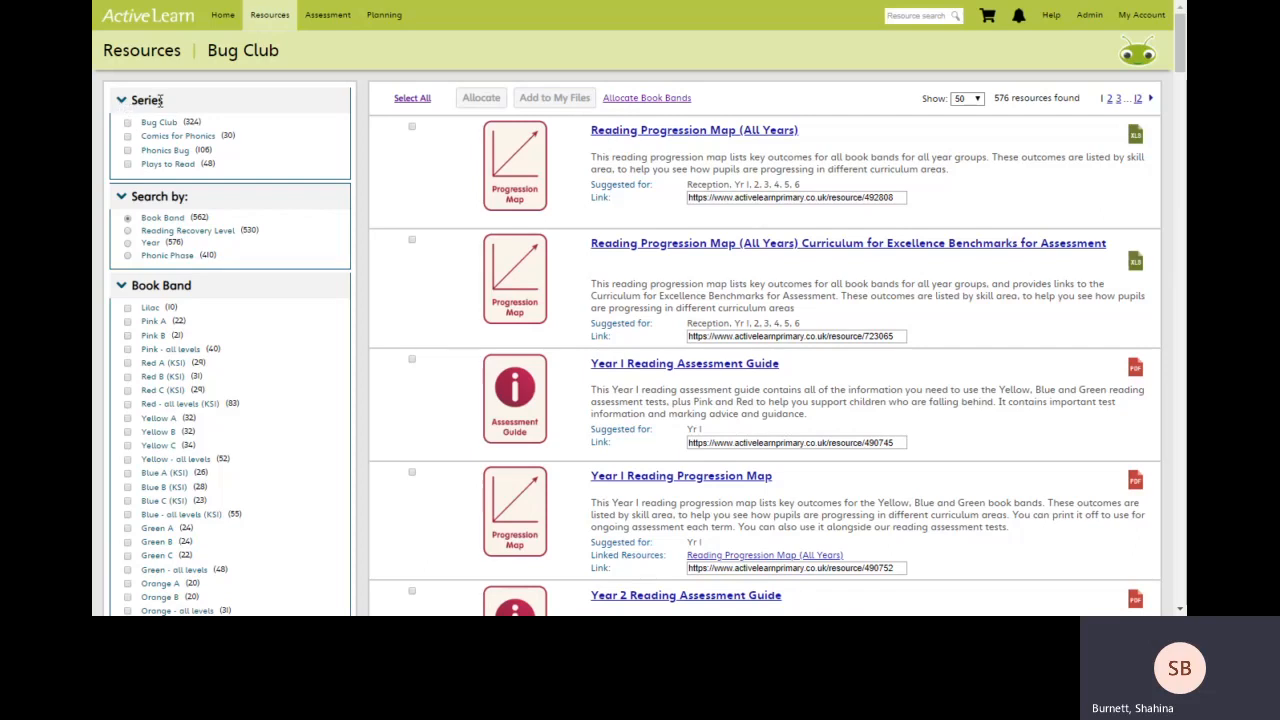
pyautogui.moveTo(128, 131)
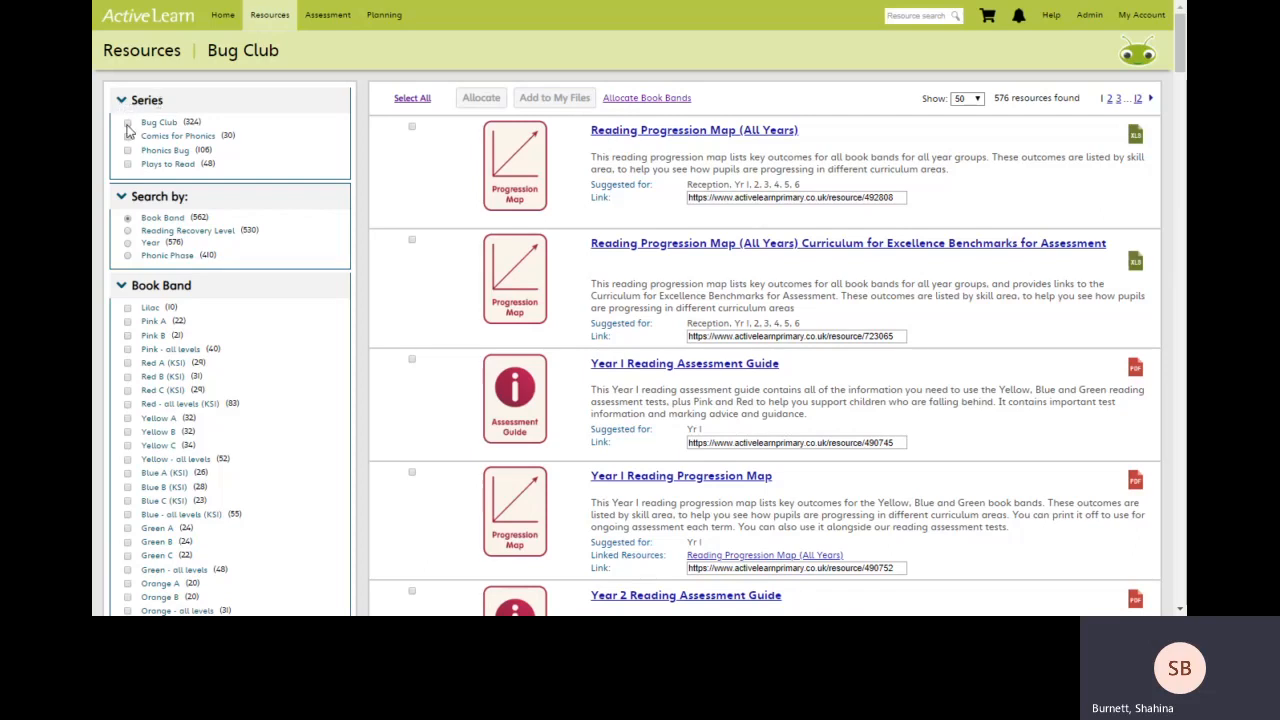
# - Filter the library to the Bug Club series, year group Yr 2/P3 and Spring term
pyautogui.click(127, 122)
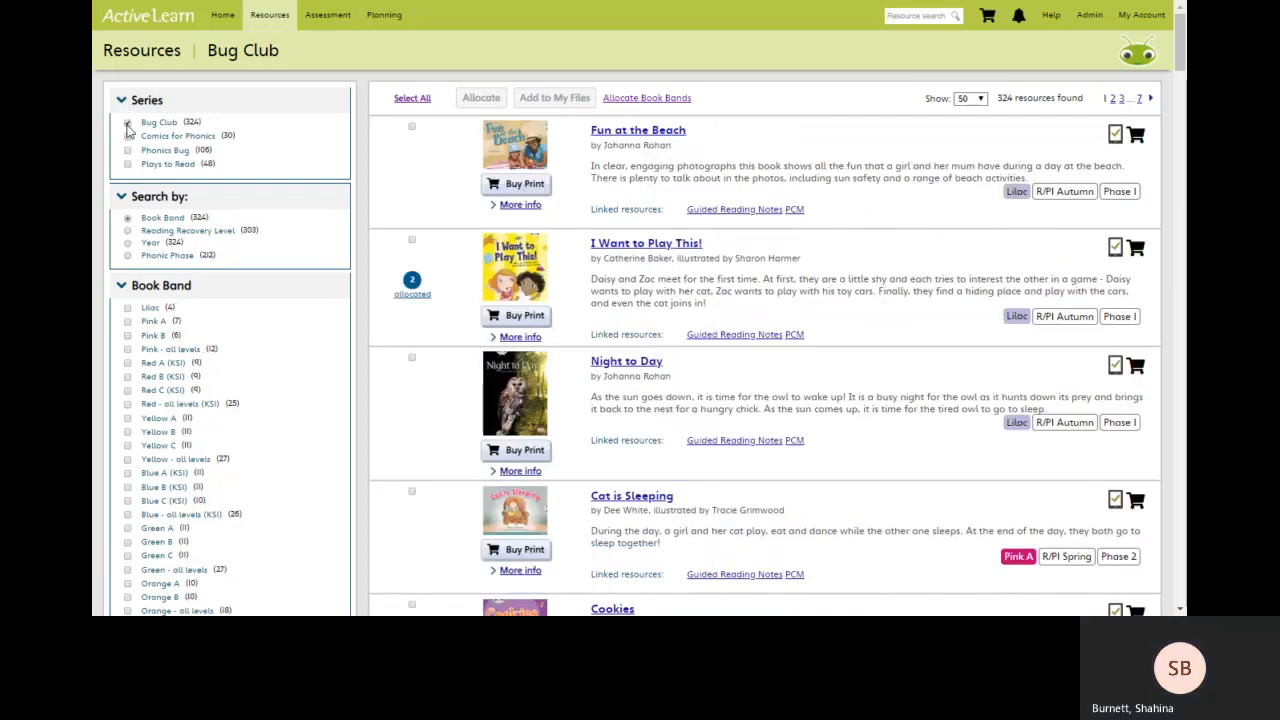
pyautogui.click(127, 121)
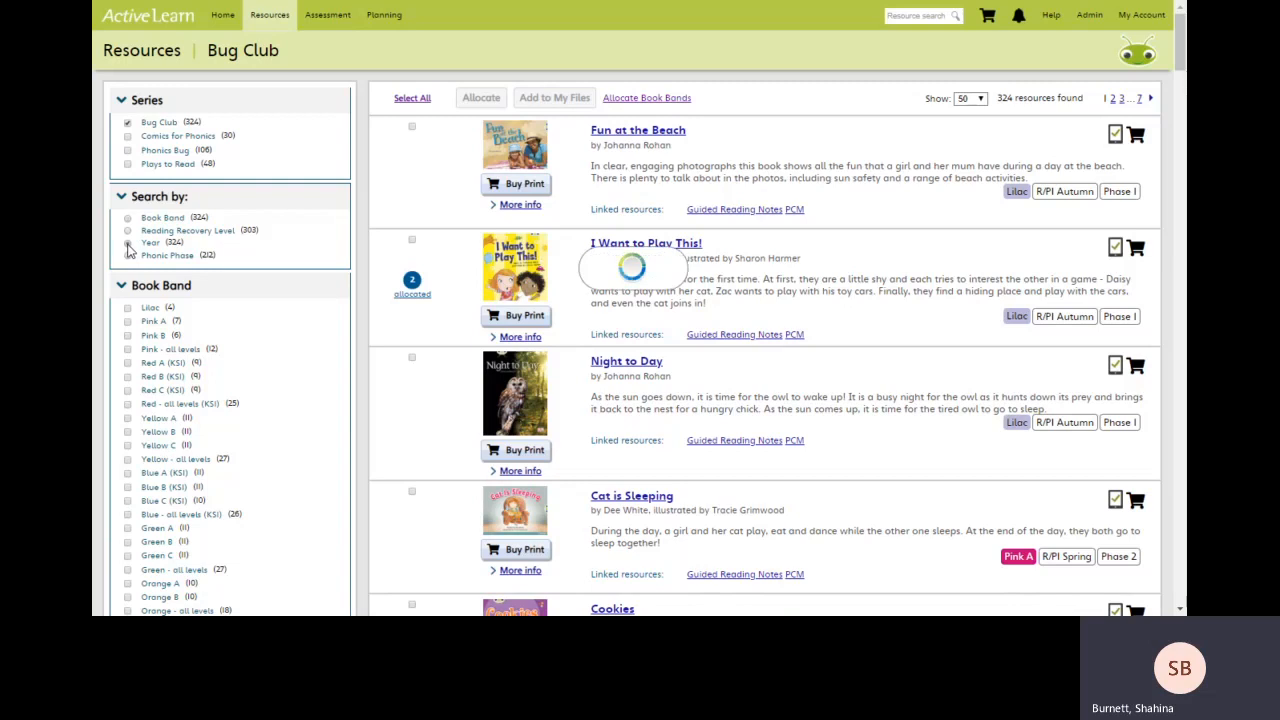
pyautogui.click(128, 242)
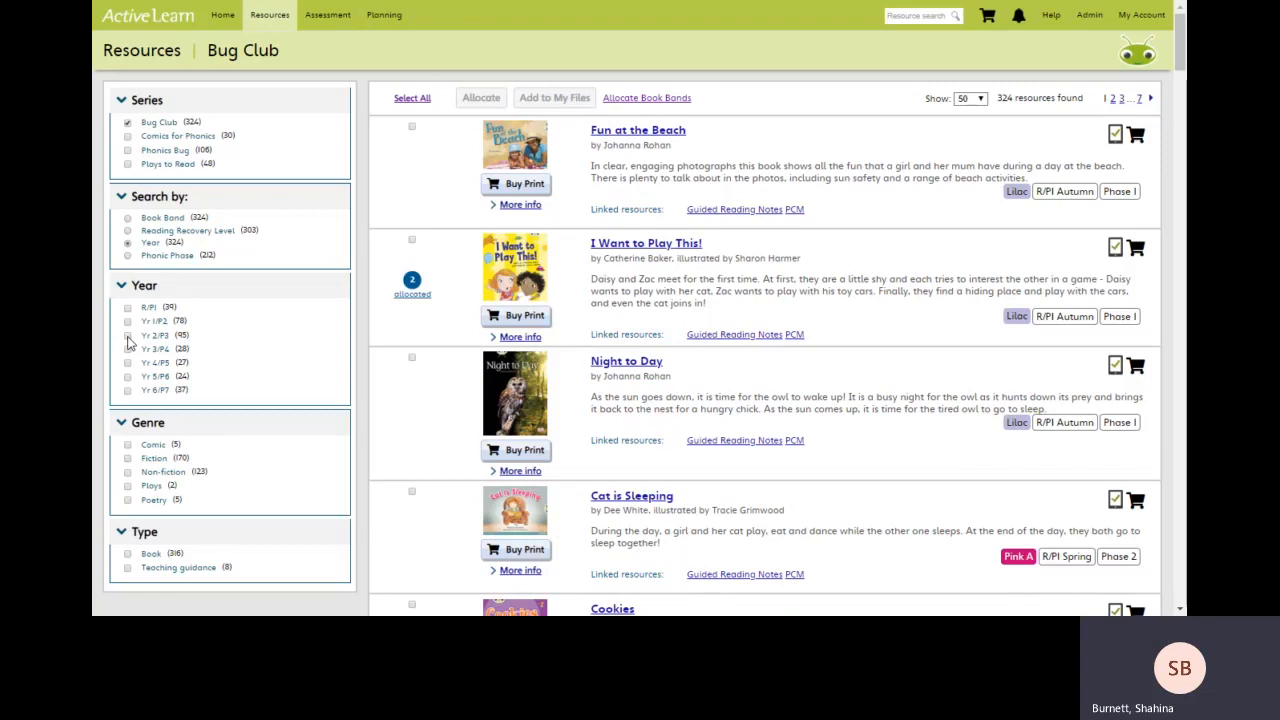
pyautogui.click(127, 320)
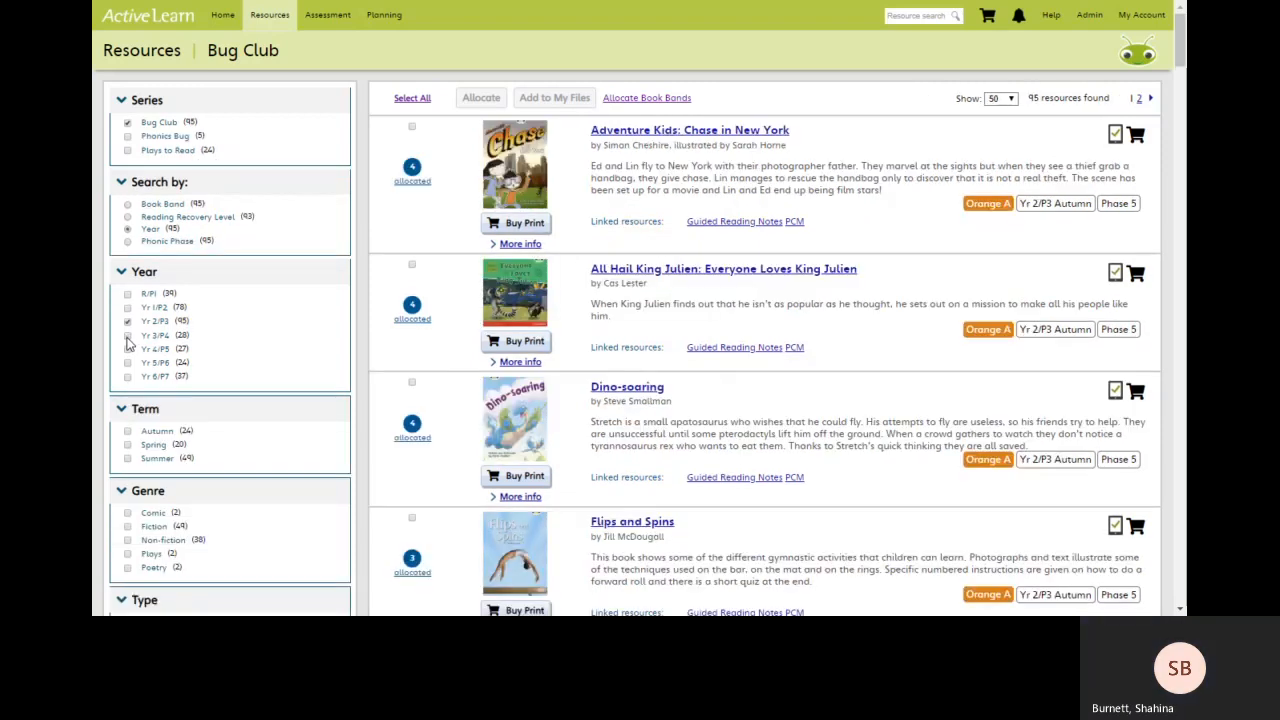
pyautogui.moveTo(213, 441)
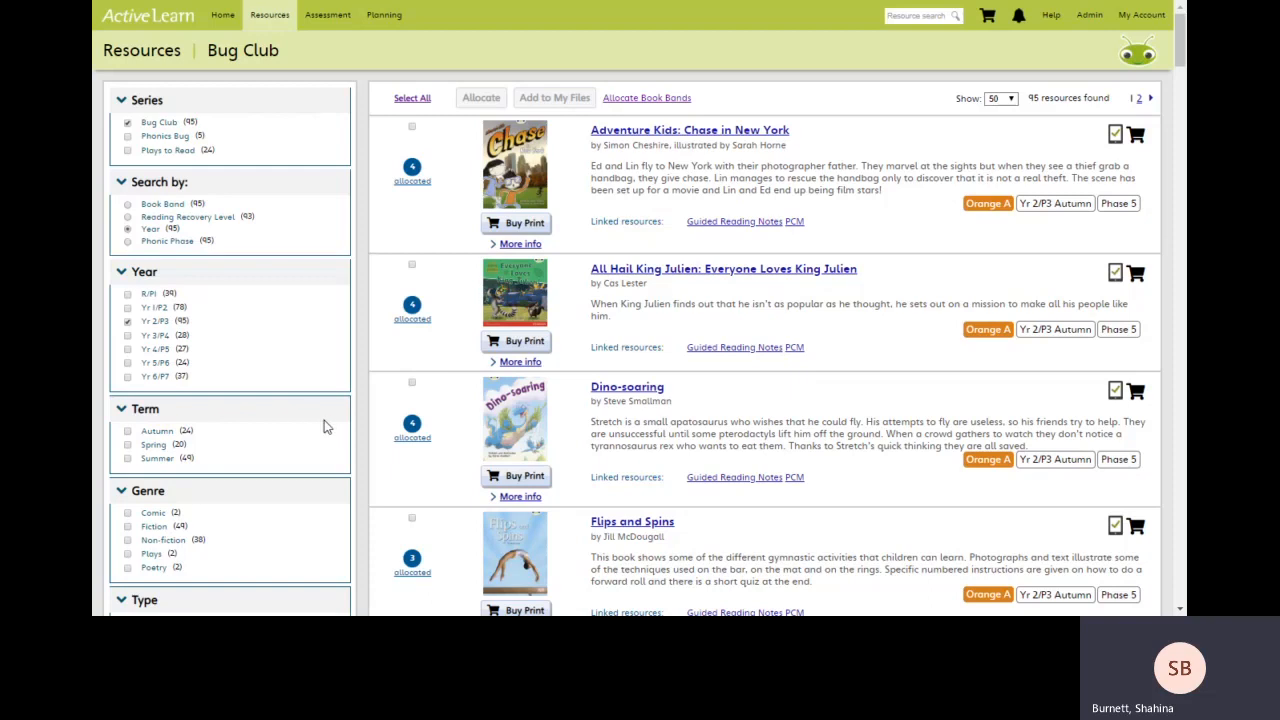
pyautogui.moveTo(219, 502)
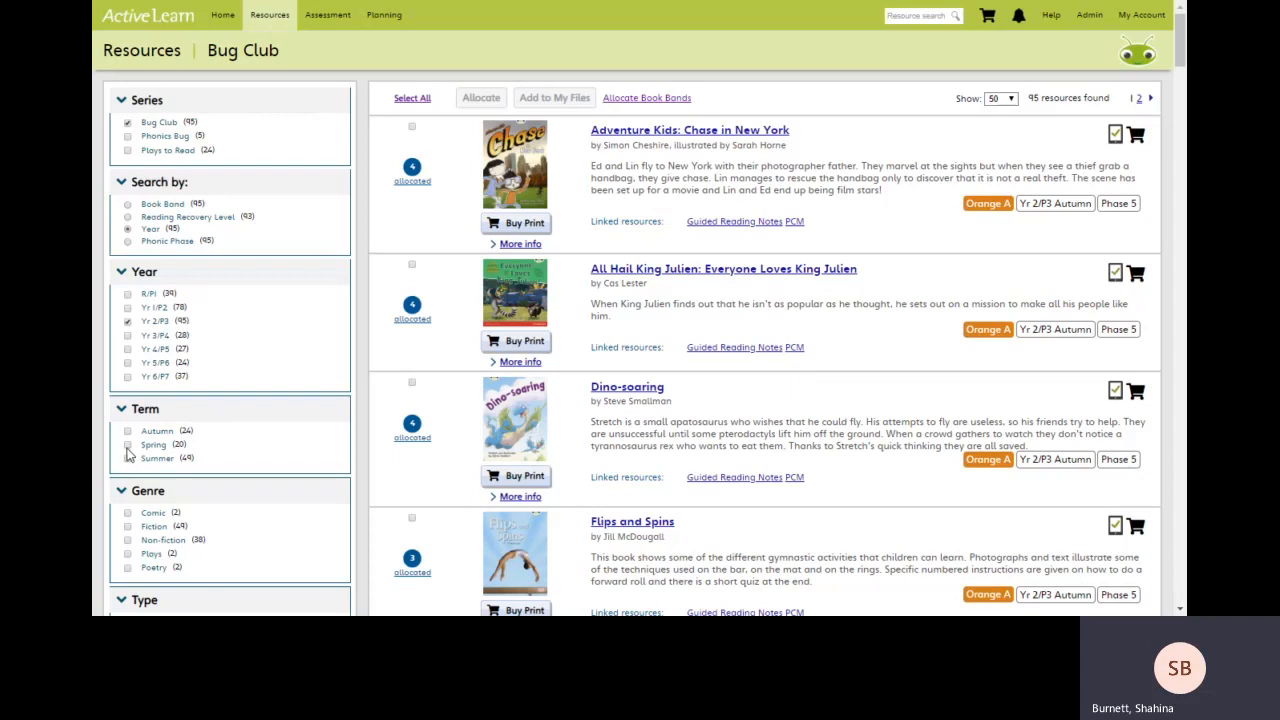
pyautogui.click(128, 431)
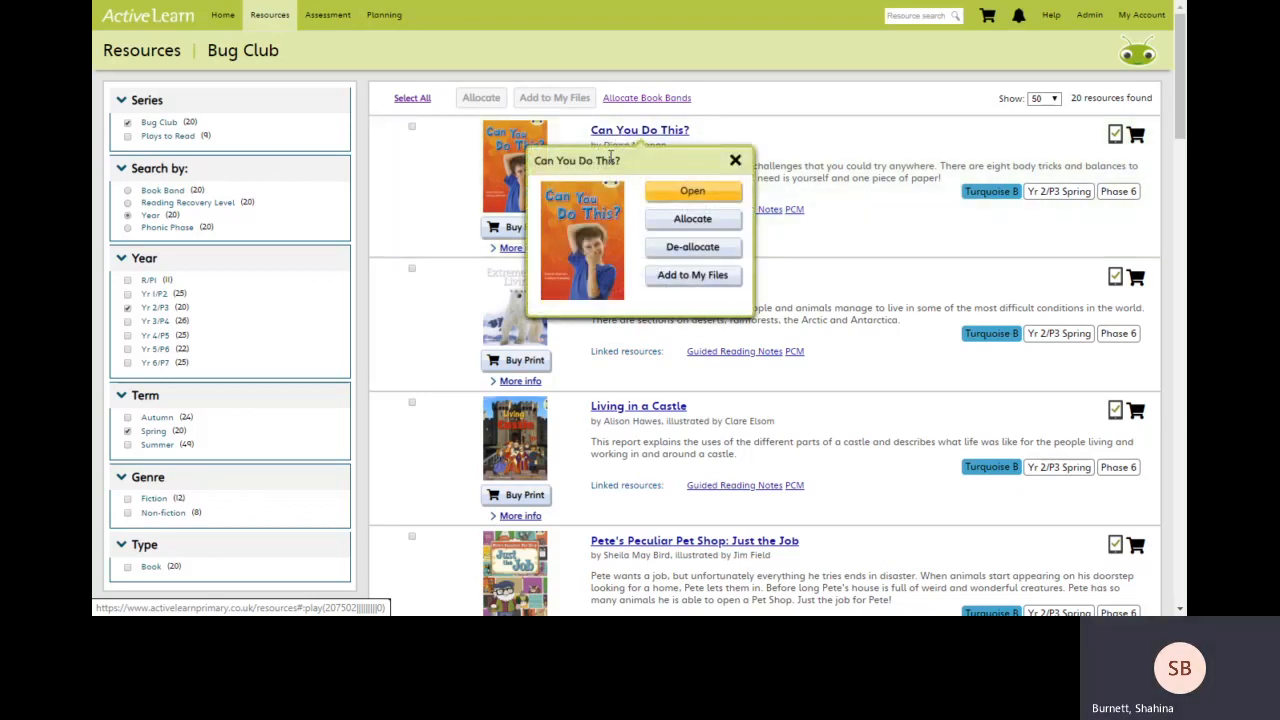
pyautogui.moveTo(692, 190)
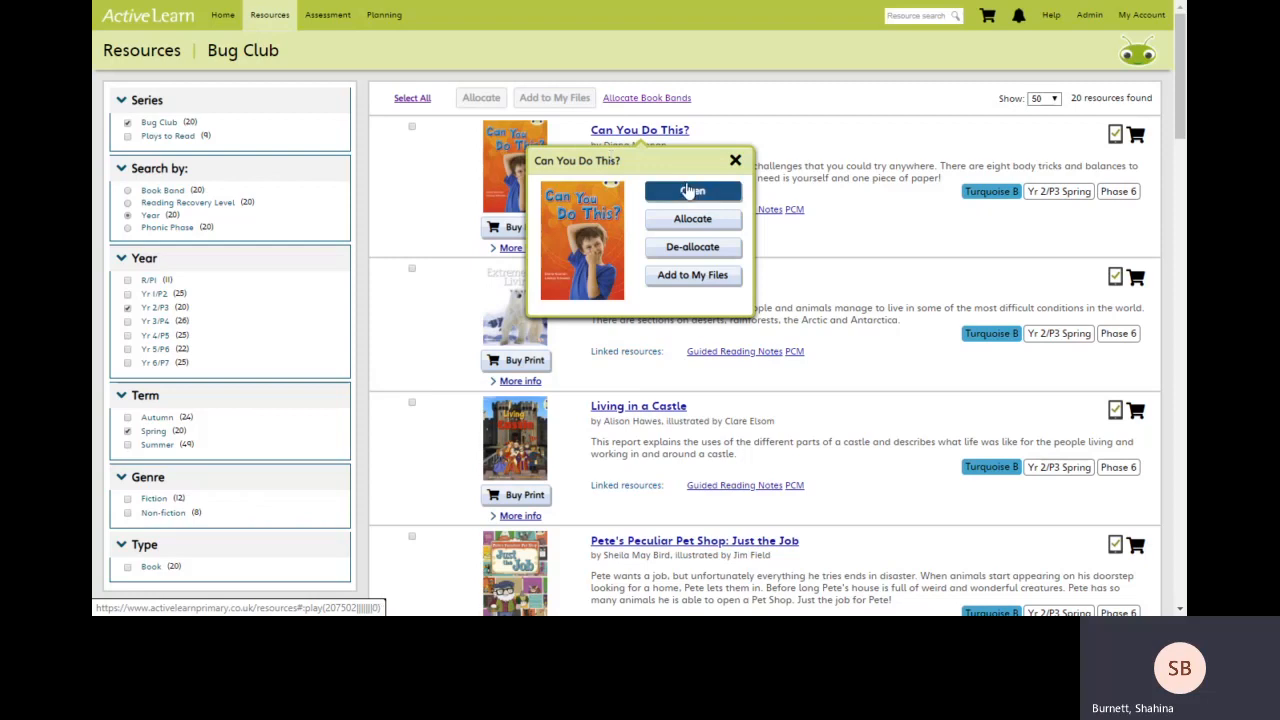
pyautogui.moveTo(688, 193)
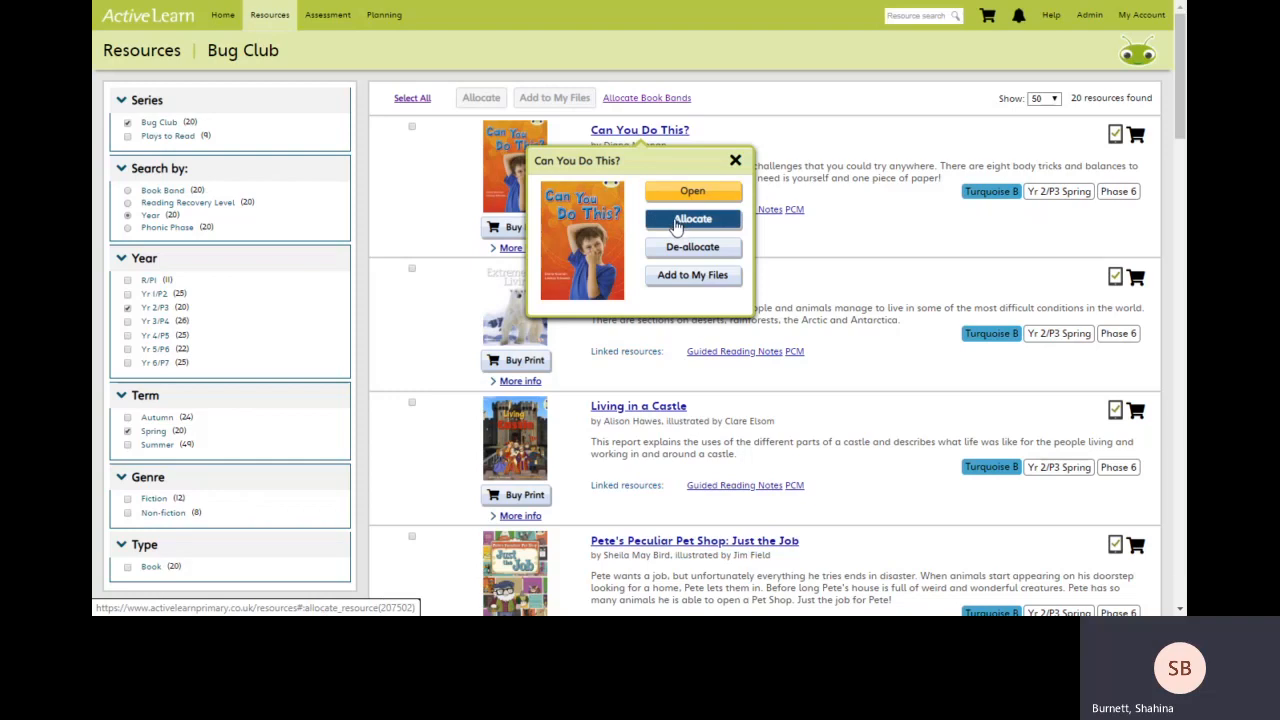
pyautogui.click(692, 219)
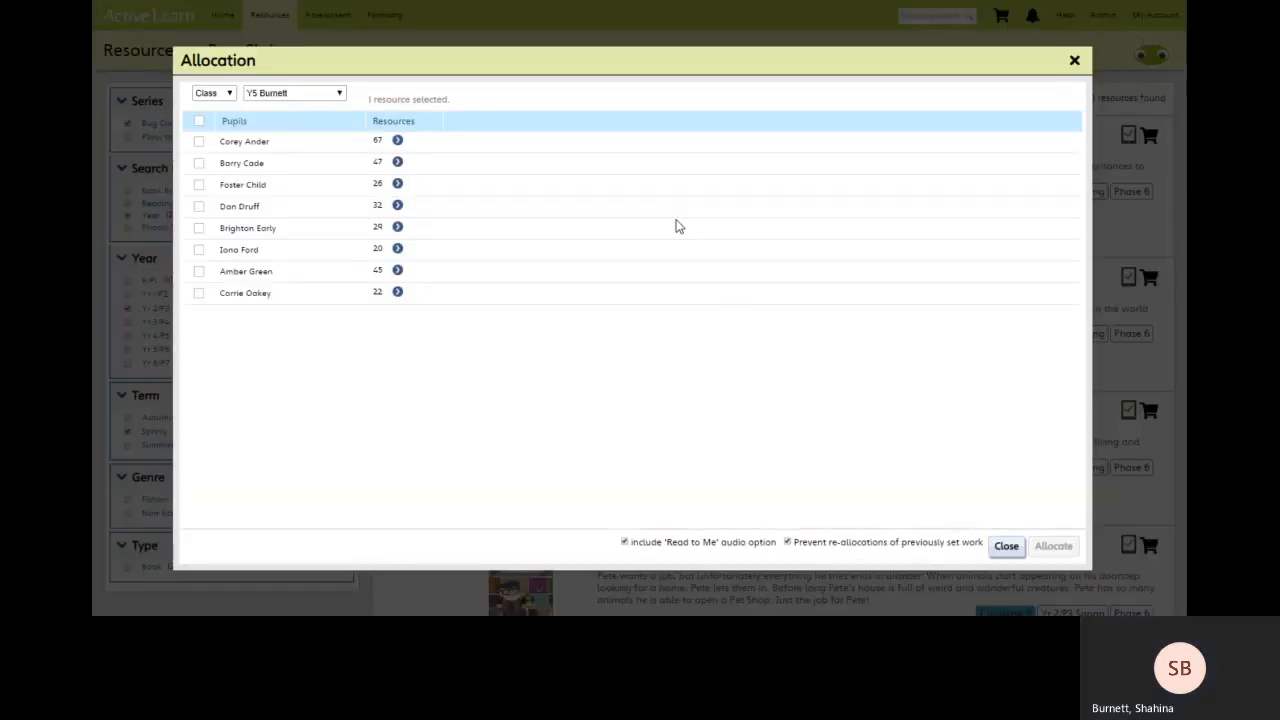
pyautogui.moveTo(255, 410)
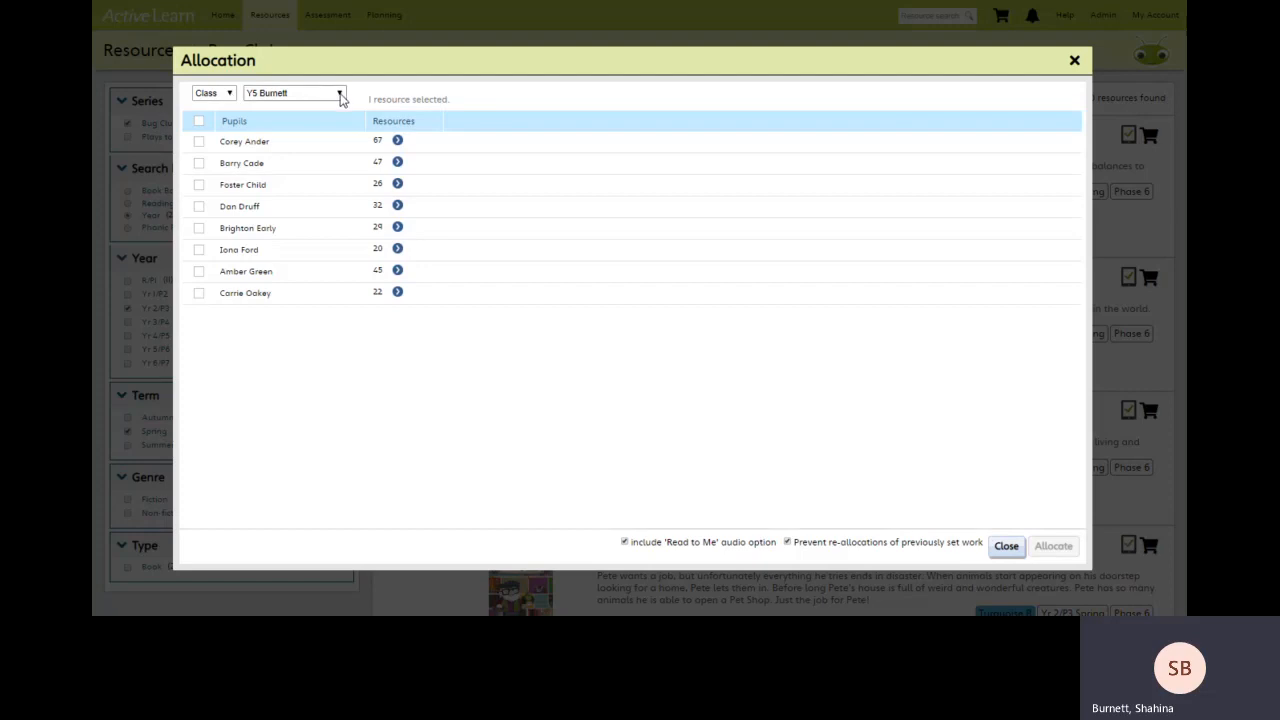
pyautogui.click(294, 92)
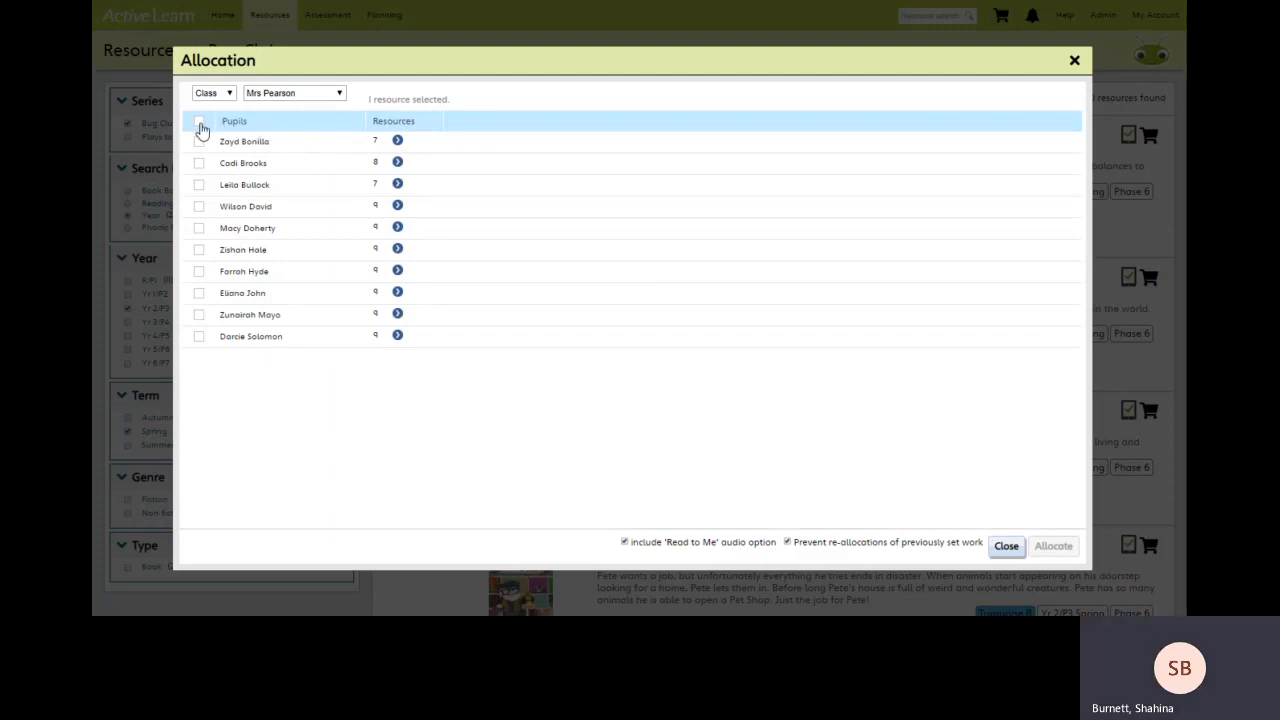
pyautogui.click(199, 121)
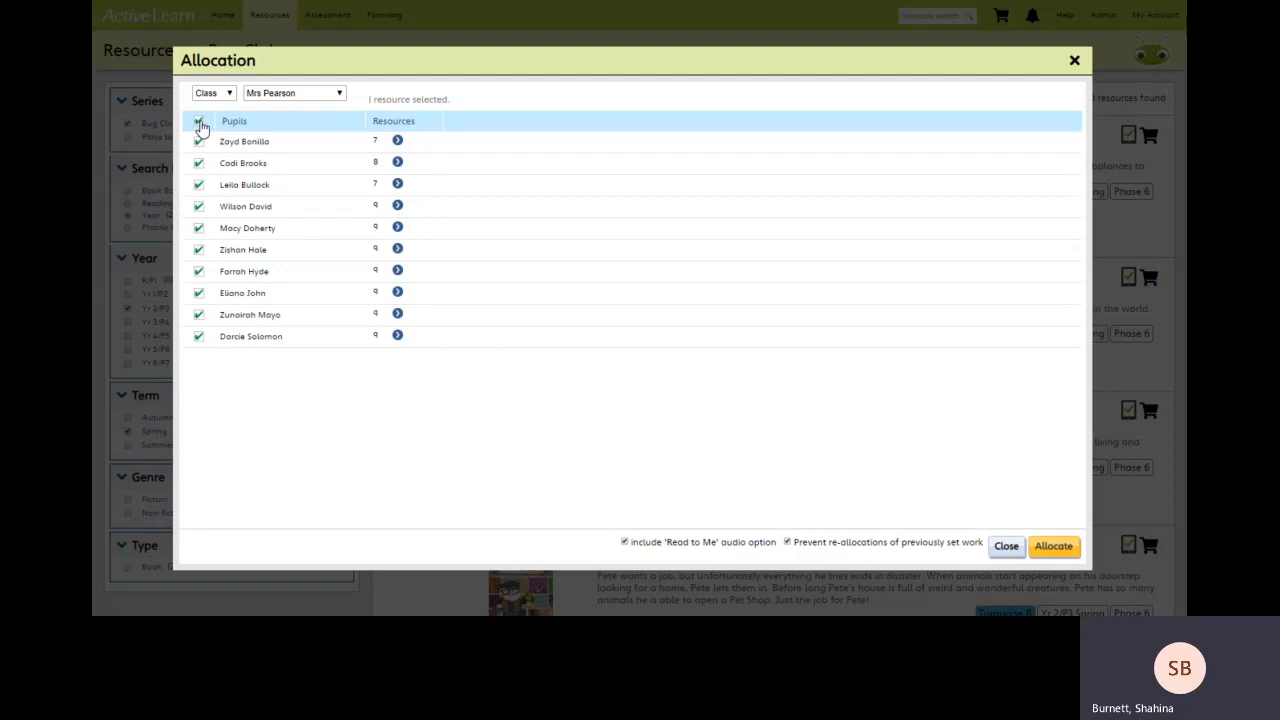
pyautogui.moveTo(202, 128)
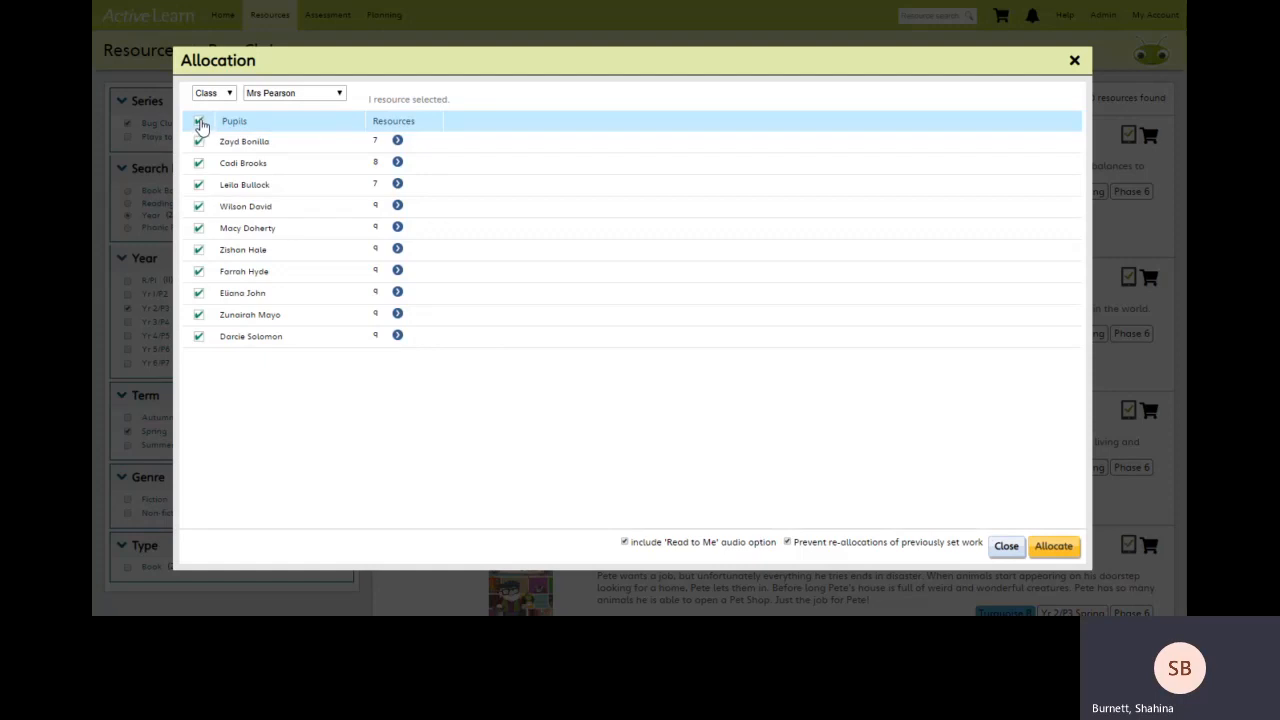
pyautogui.click(199, 121)
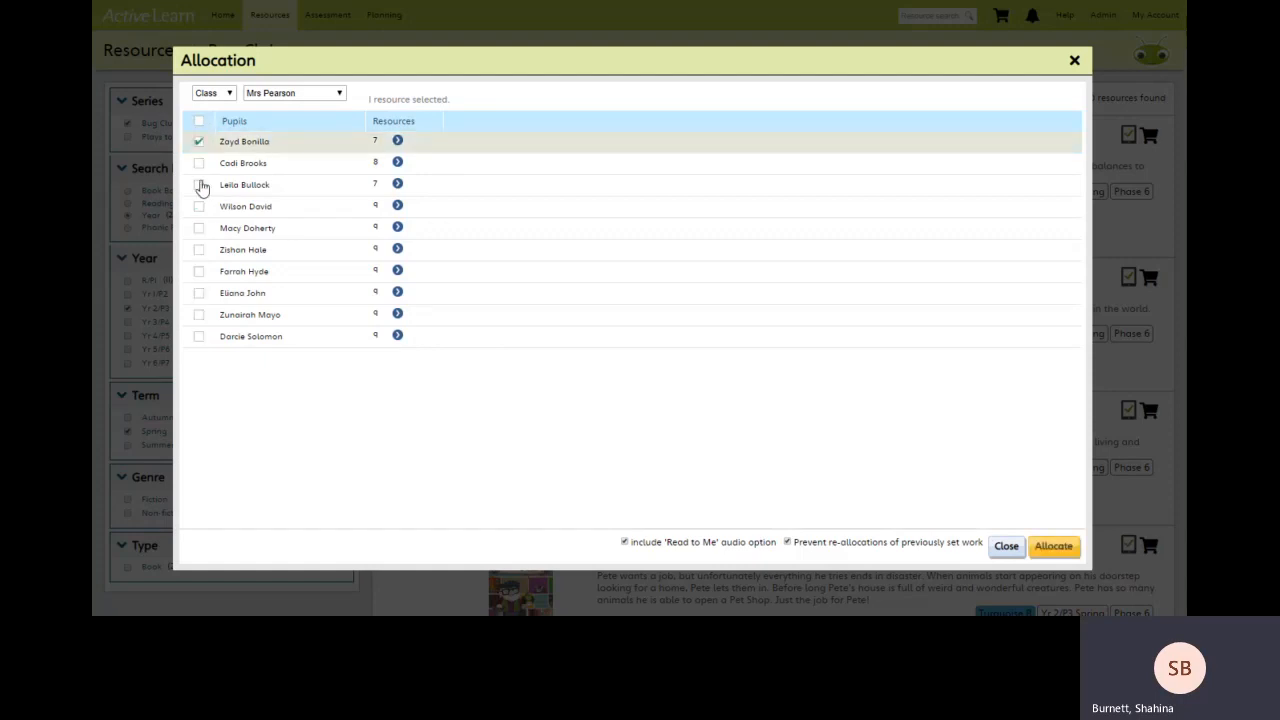
pyautogui.click(198, 227)
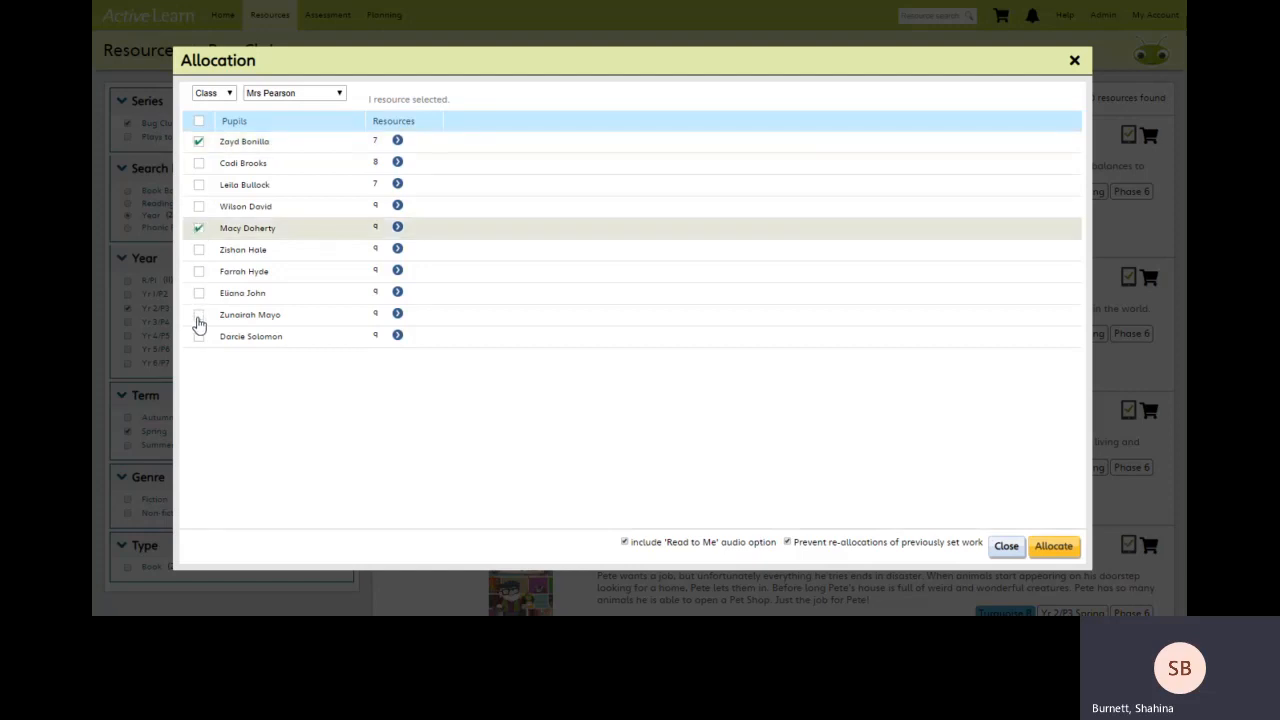
pyautogui.click(198, 314)
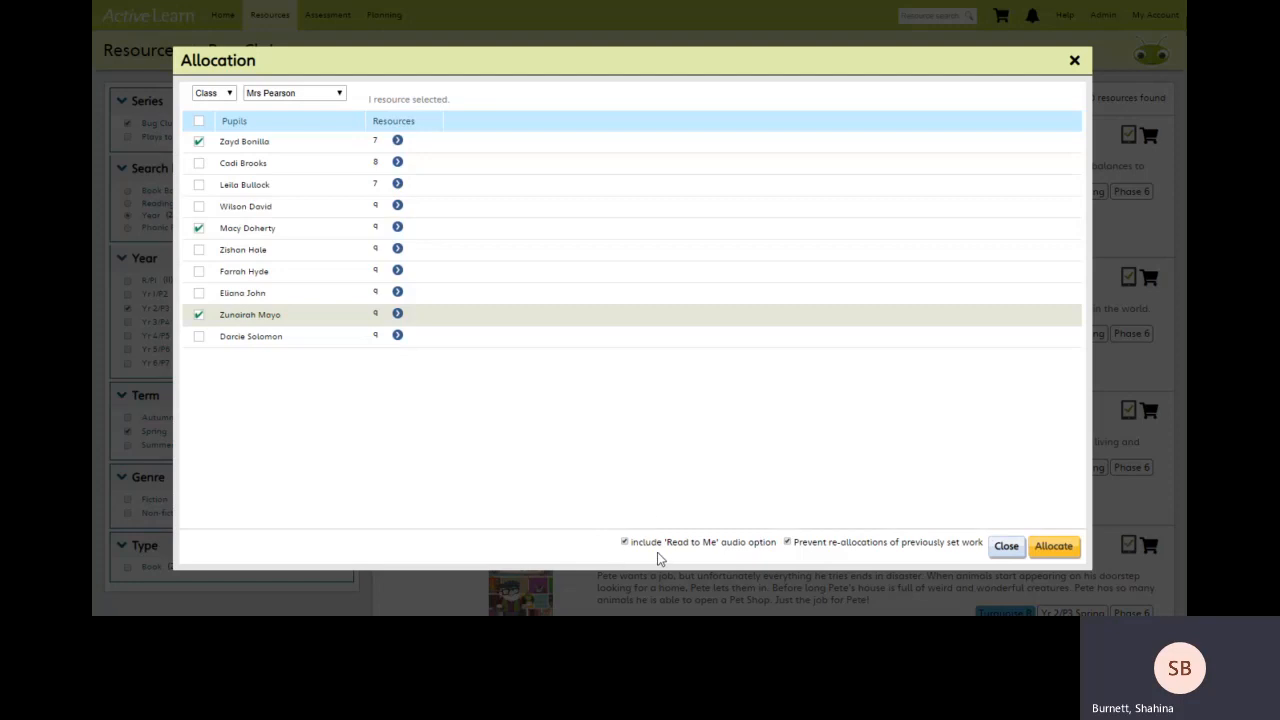
pyautogui.moveTo(872, 562)
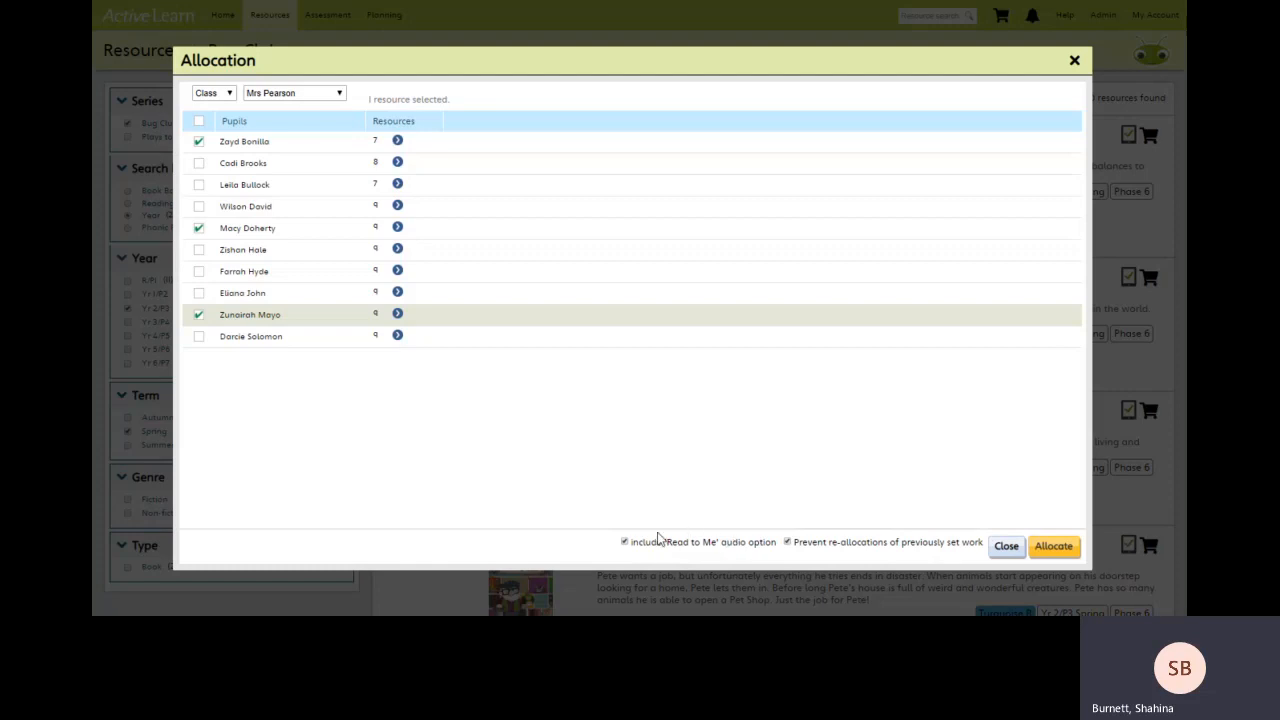
pyautogui.moveTo(603, 559)
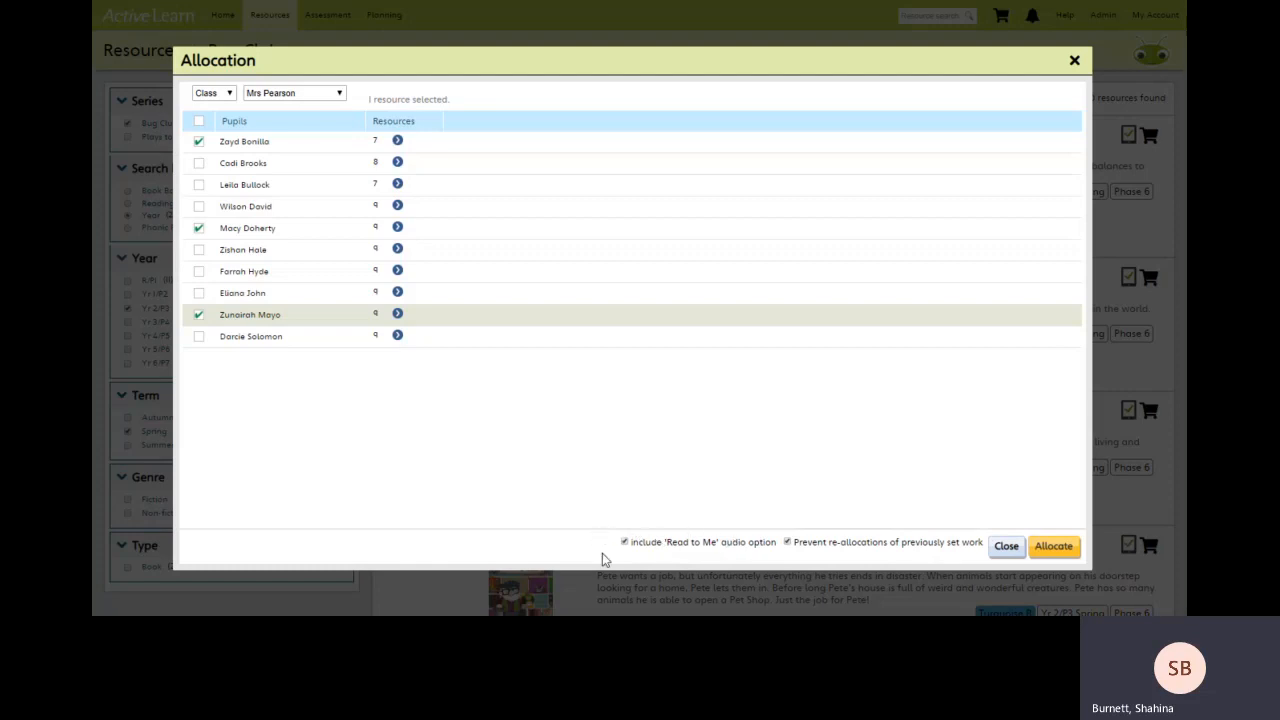
pyautogui.moveTo(630, 557)
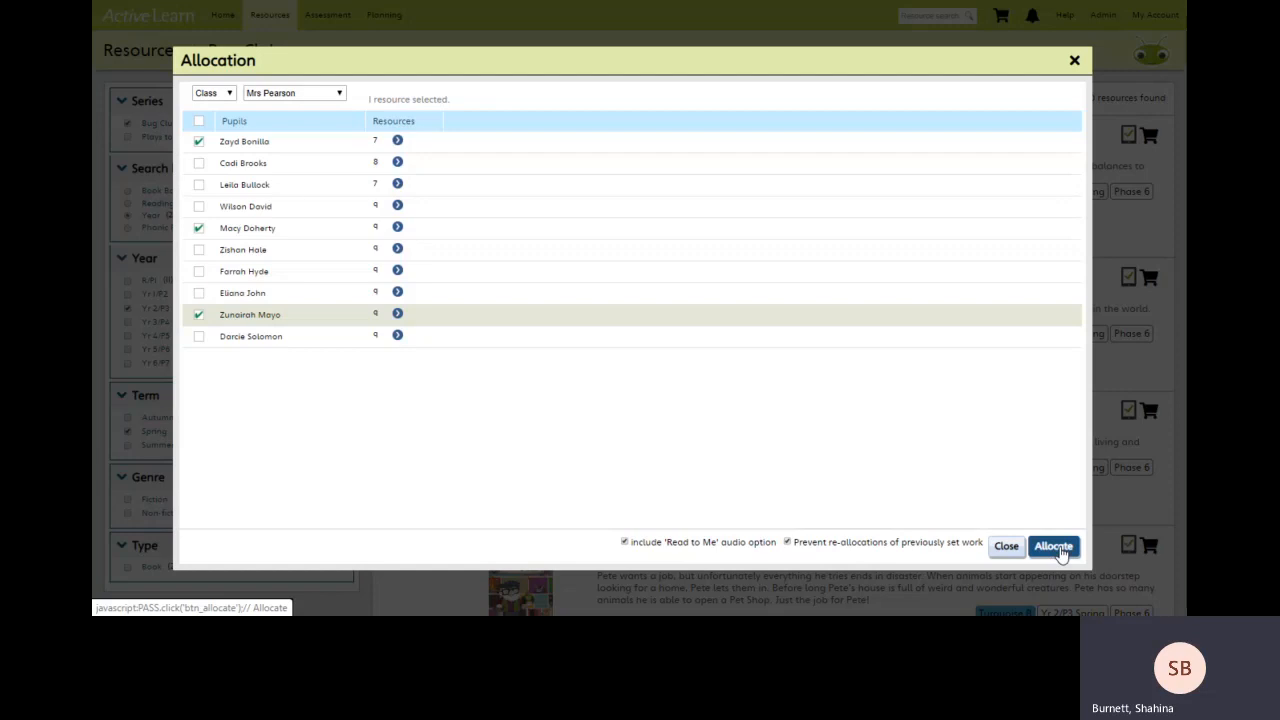
pyautogui.click(1053, 546)
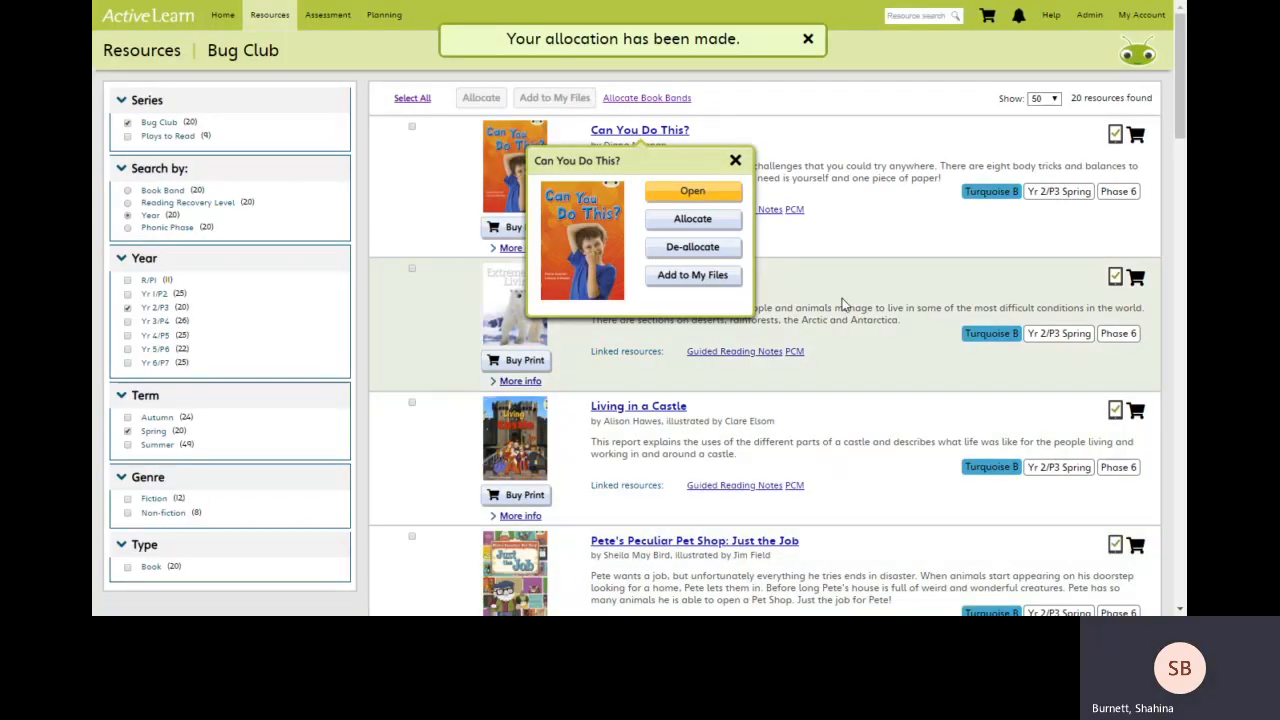
# - Dismiss the confirmation, then tick Can You Do This?, Extreme Living and Pete's Peculiar Pet Shop: Just the Job
pyautogui.click(808, 38)
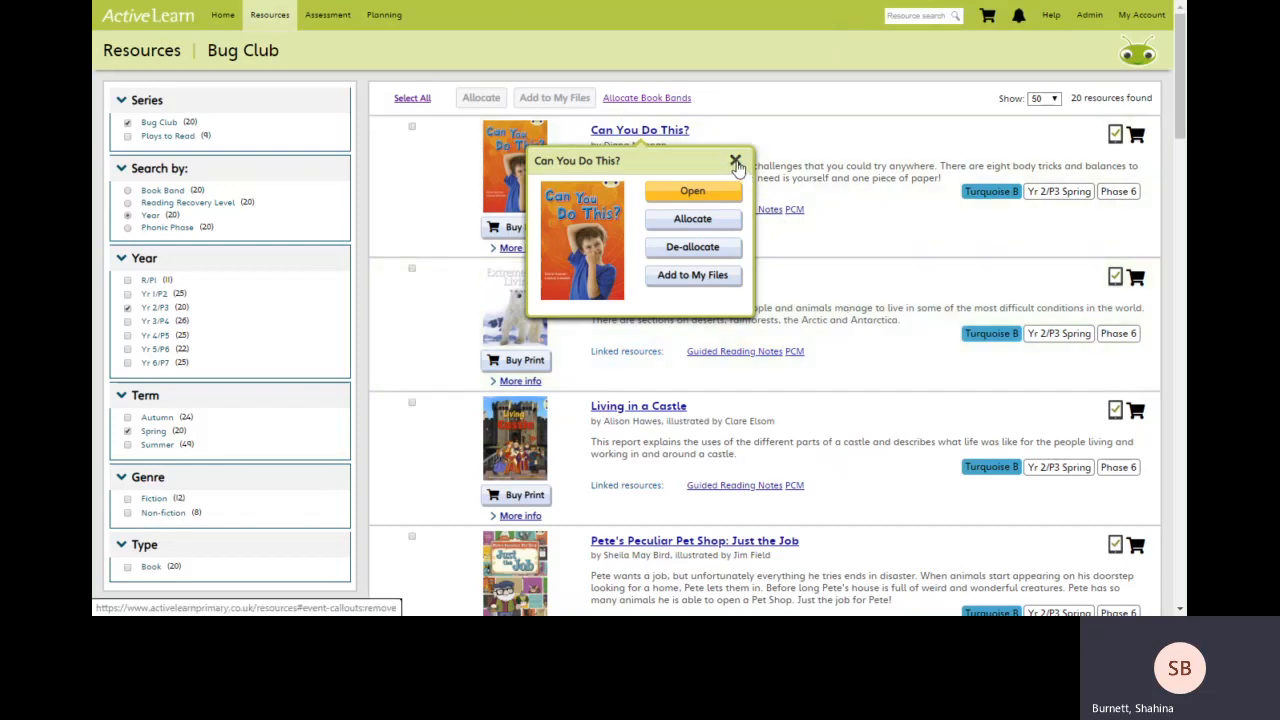
pyautogui.click(736, 162)
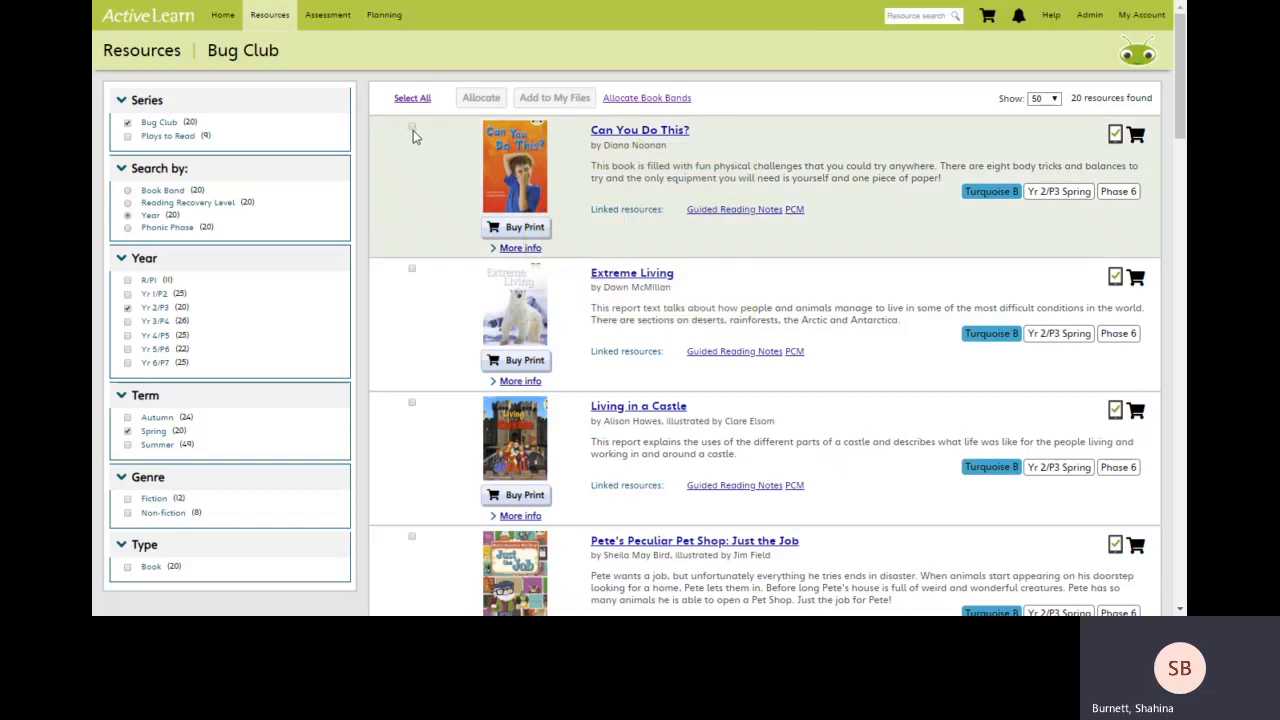
pyautogui.click(411, 127)
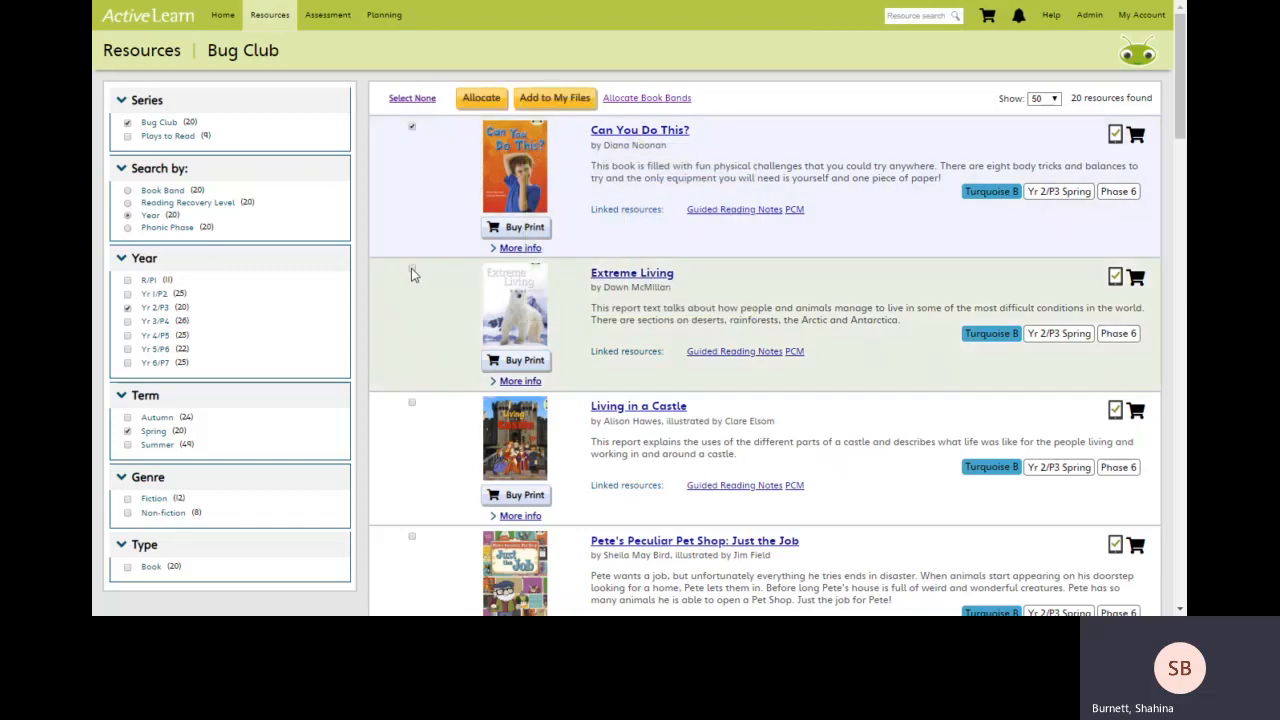
pyautogui.click(411, 268)
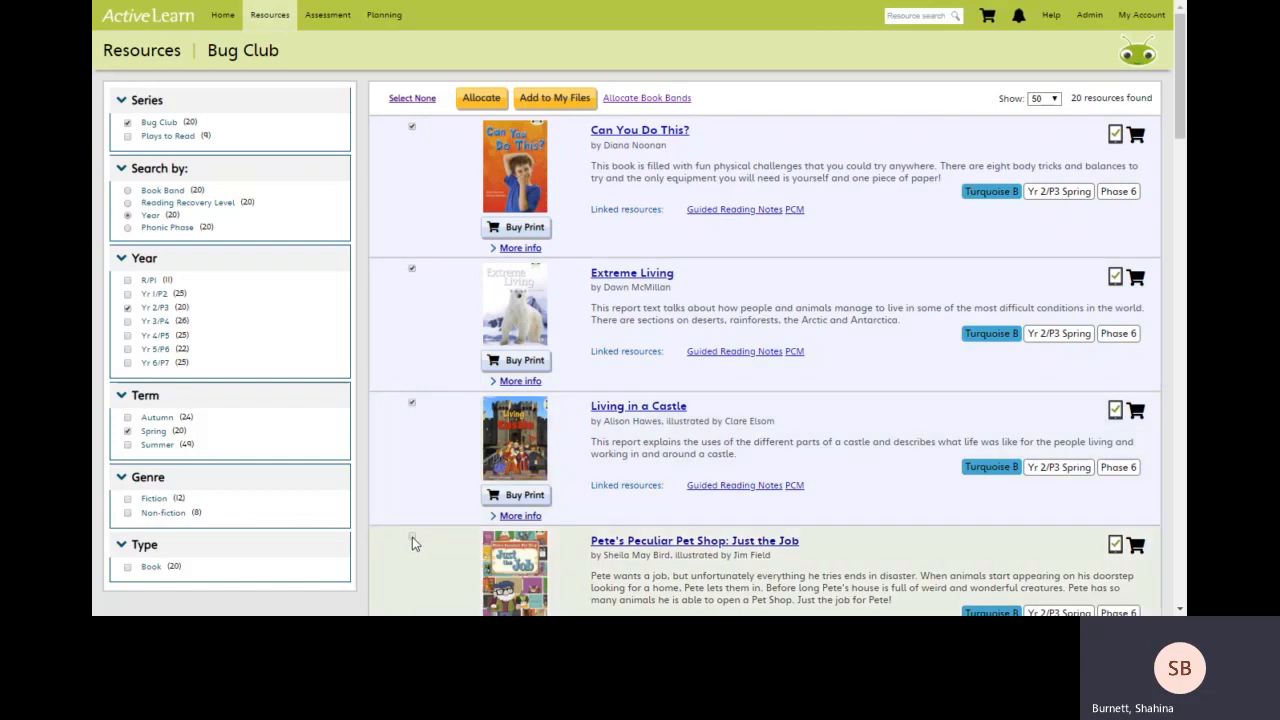
pyautogui.moveTo(519, 248)
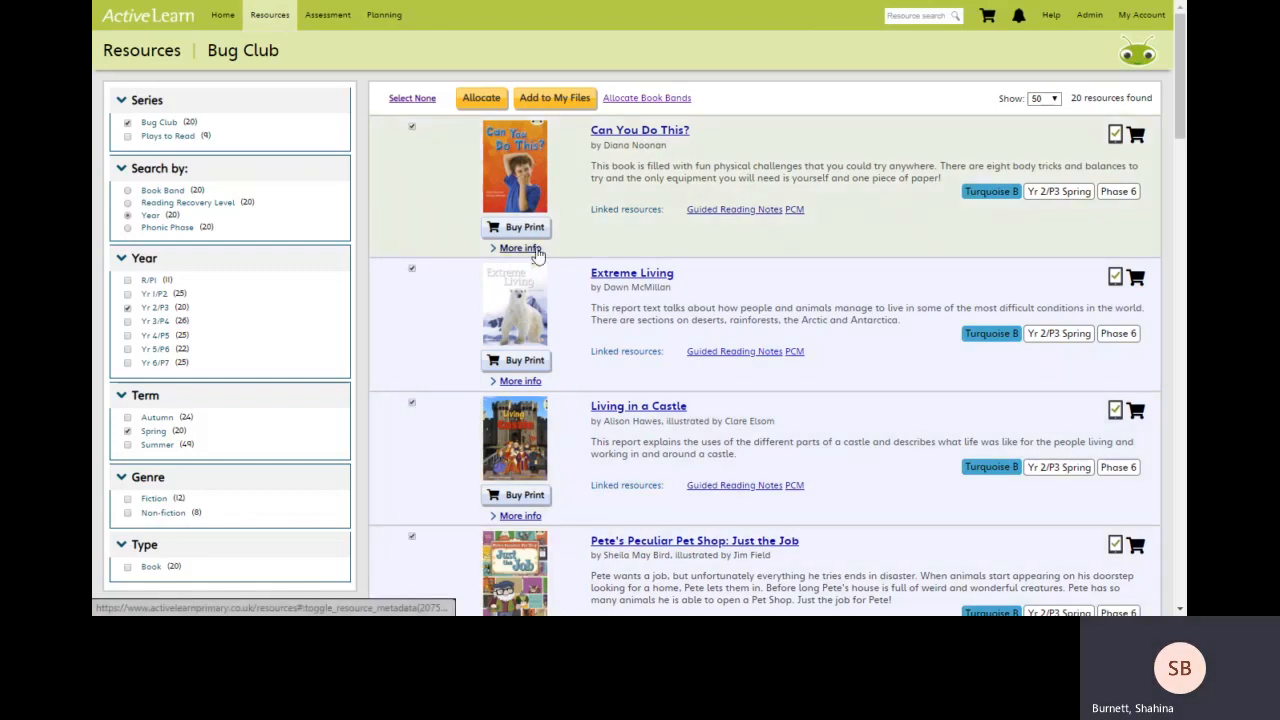
pyautogui.click(480, 98)
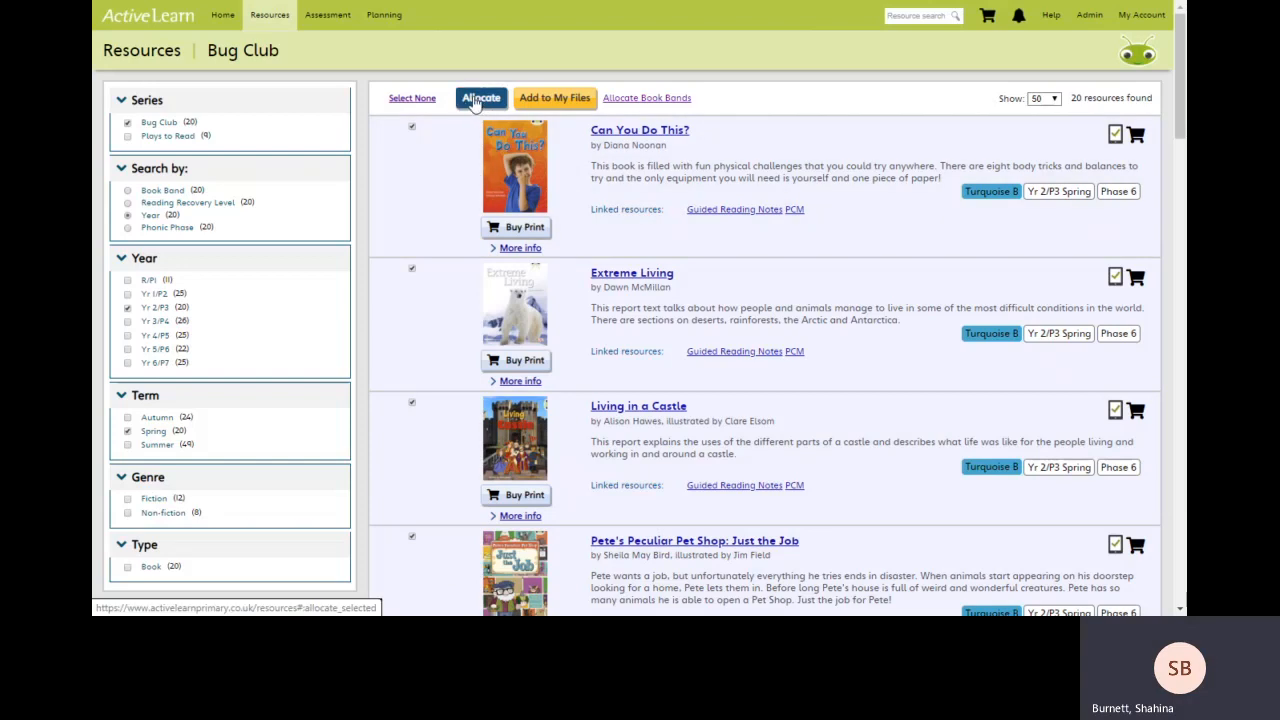
pyautogui.click(480, 98)
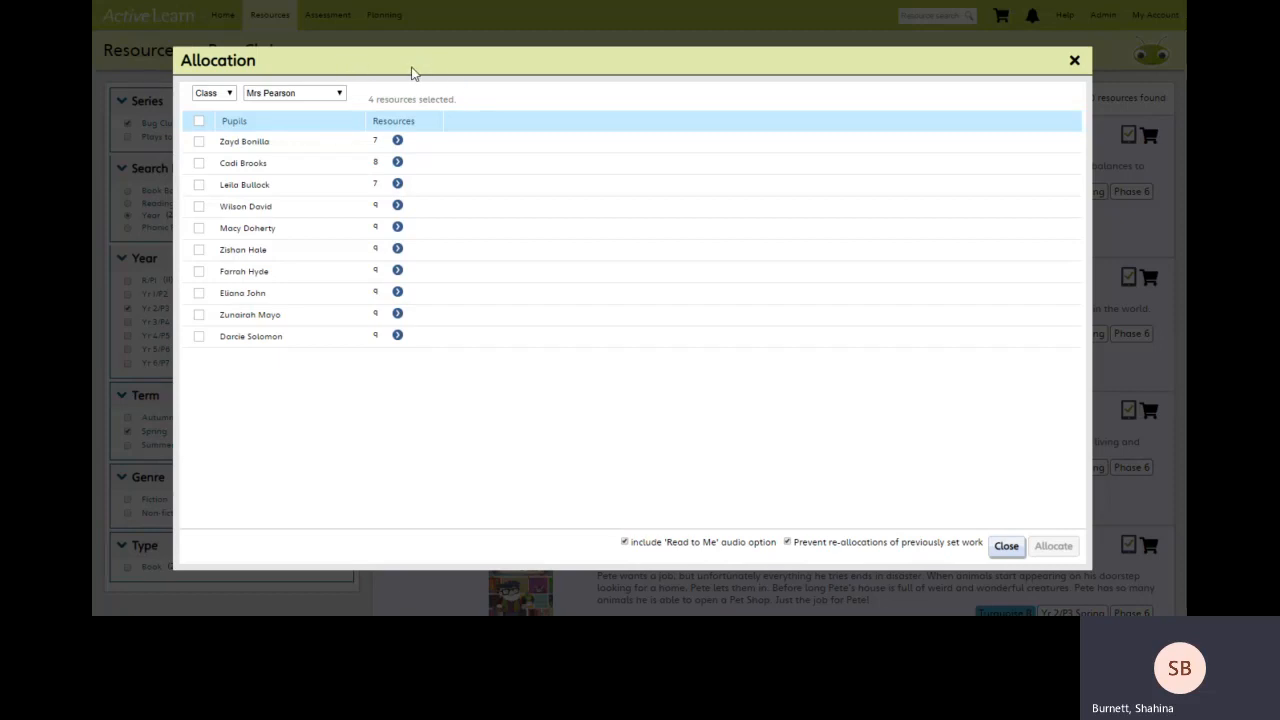
pyautogui.moveTo(248, 110)
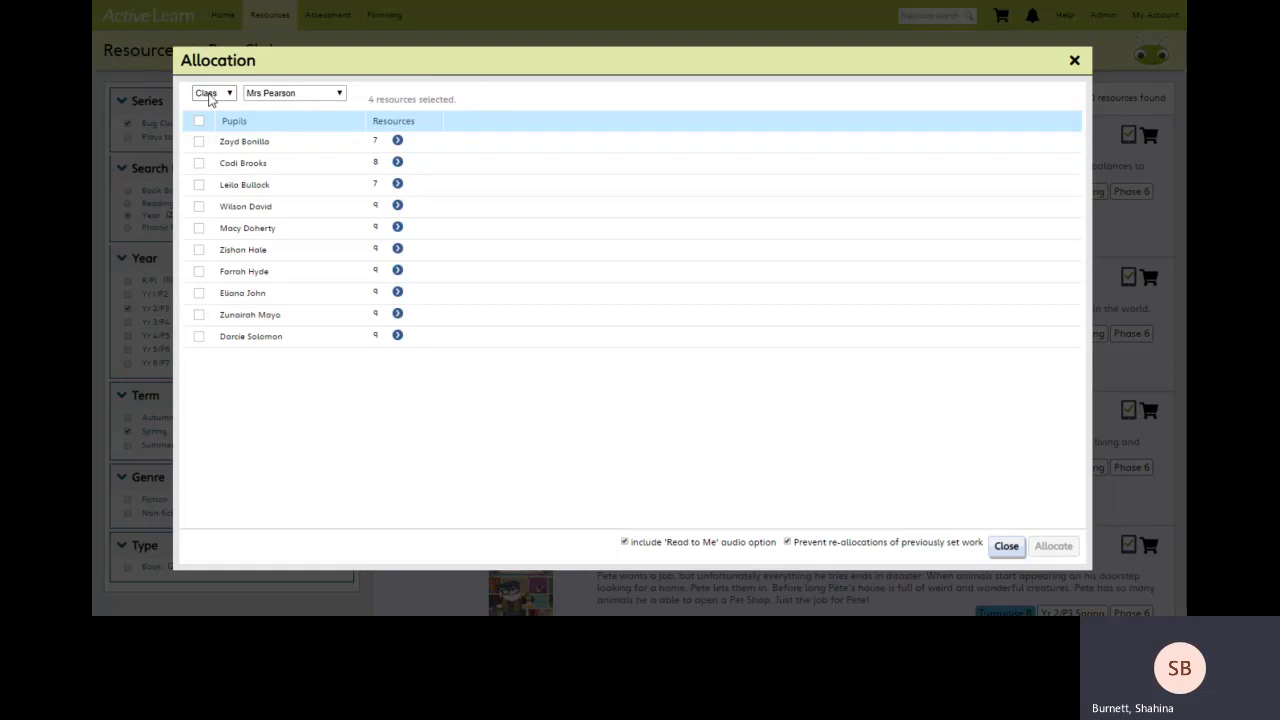
pyautogui.moveTo(205, 184)
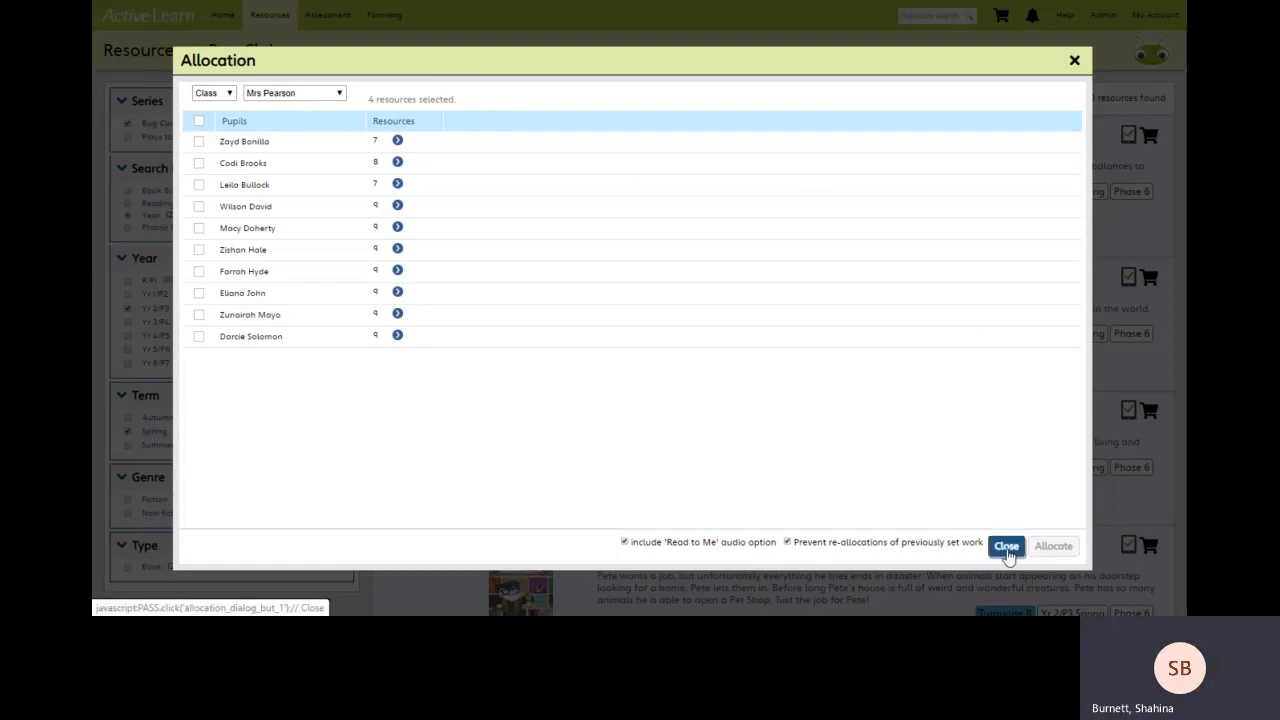
pyautogui.click(1006, 546)
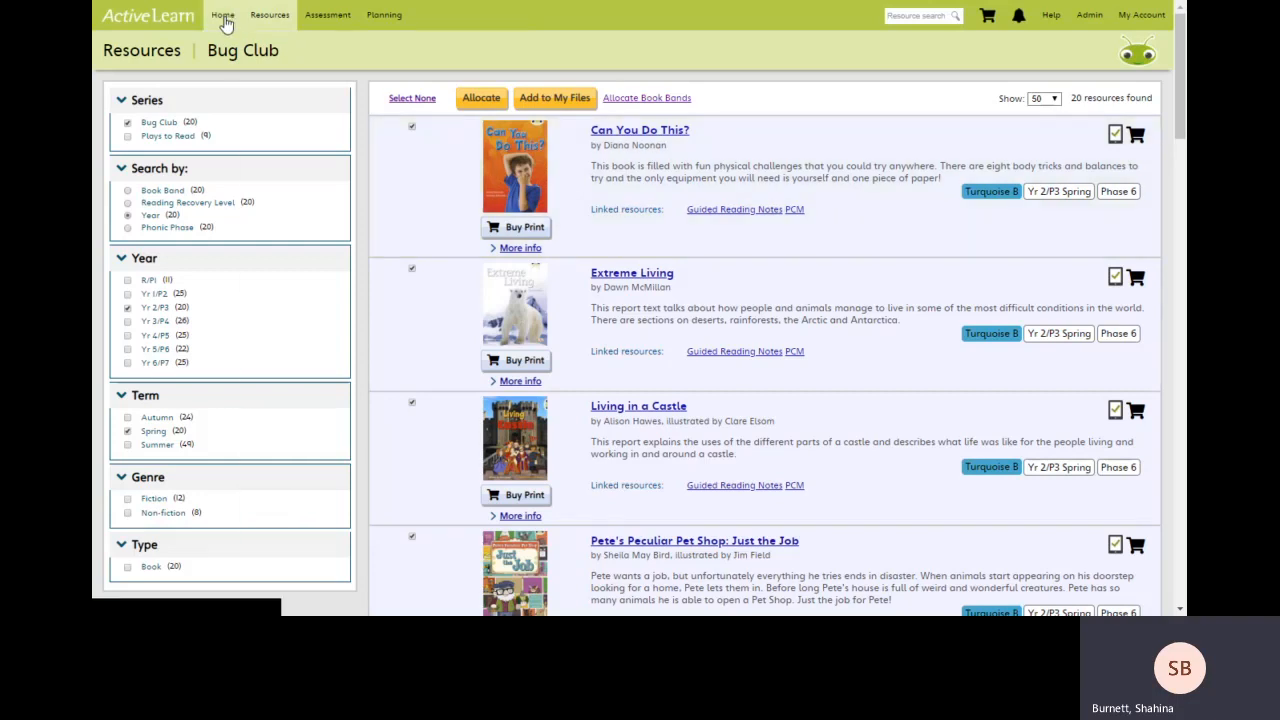
# - Return to the ActiveLearn home page and reopen the Bug Club area
pyautogui.click(222, 14)
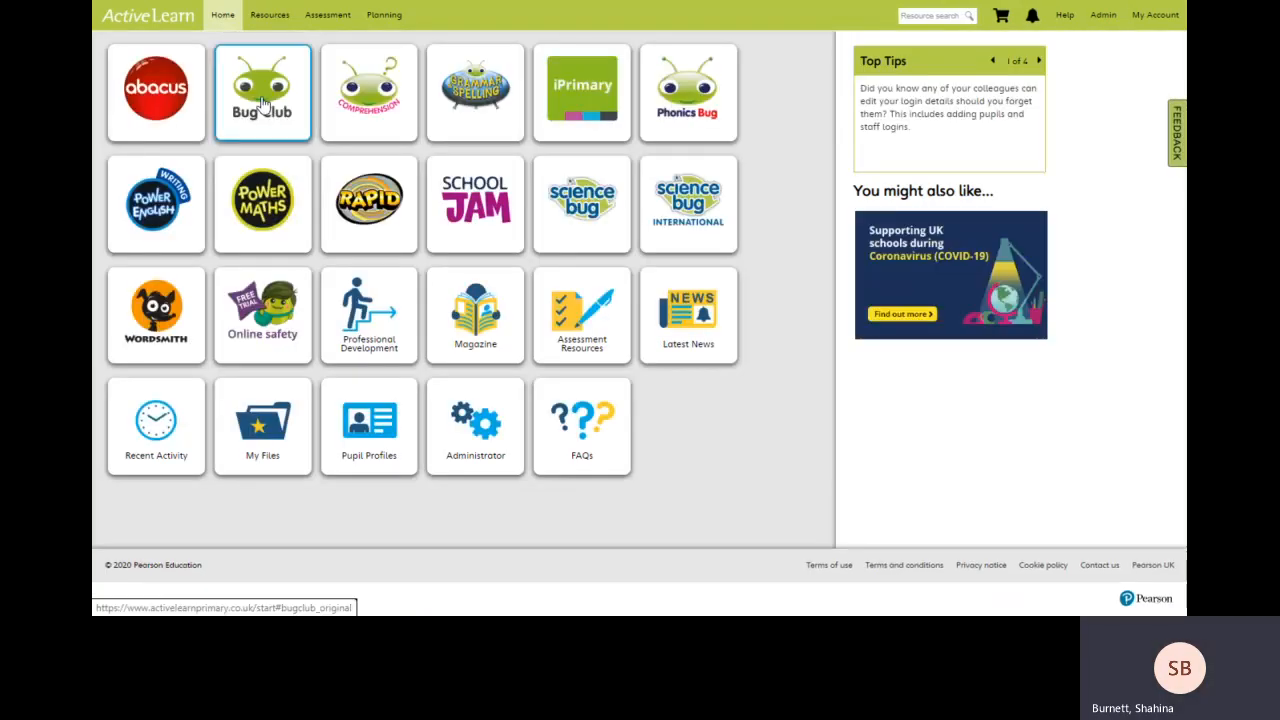
pyautogui.click(262, 90)
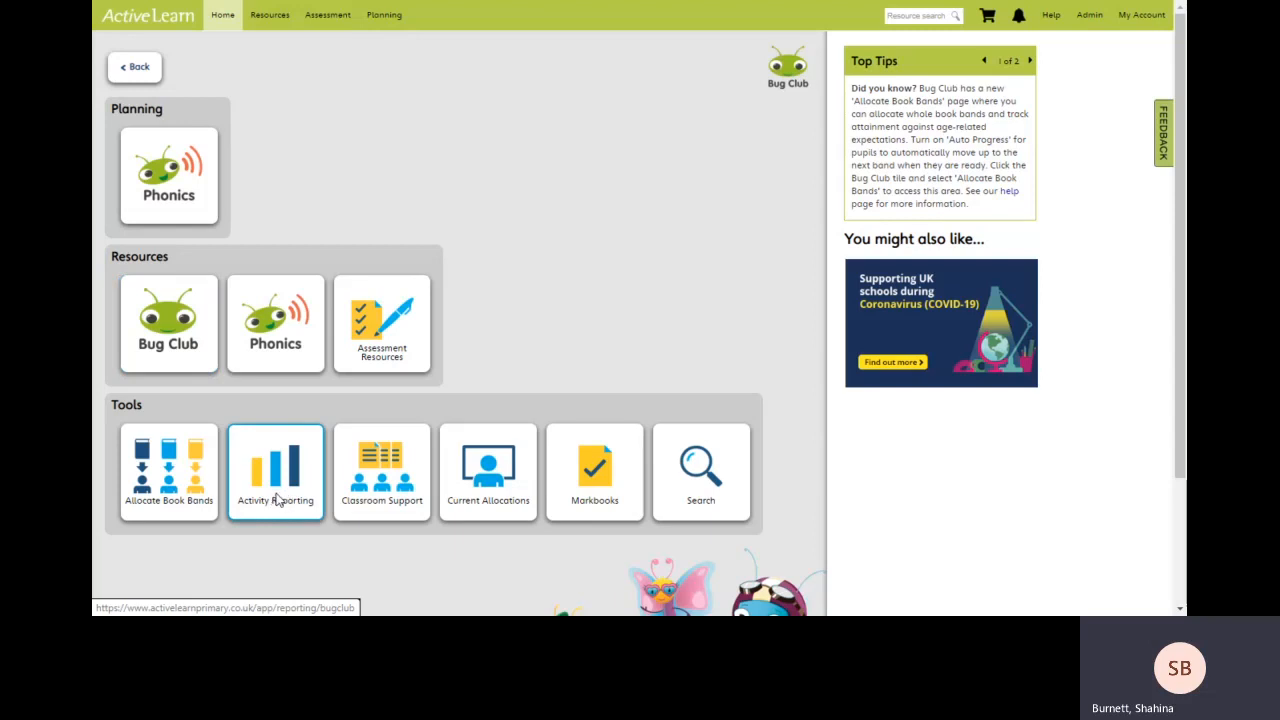
# - Open Activity Reporting to review Mrs Pearson's pupils' books and quizzes from the last week
pyautogui.click(275, 470)
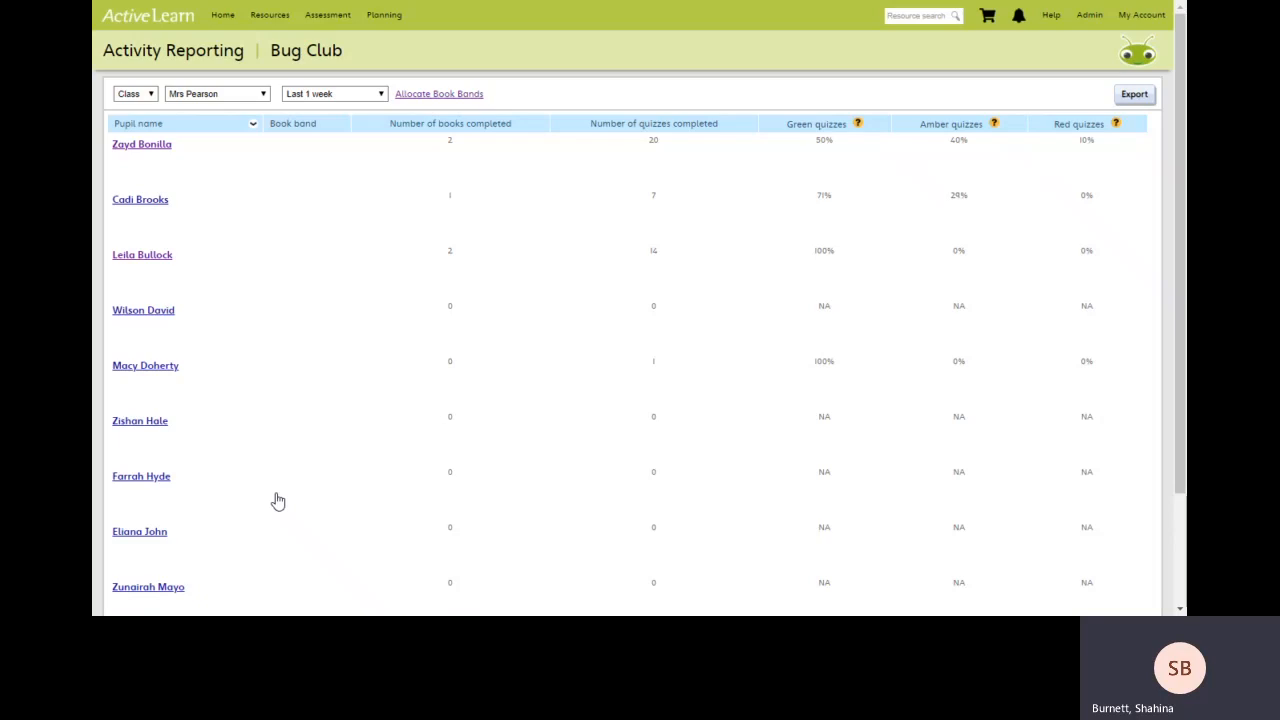
pyautogui.moveTo(211, 209)
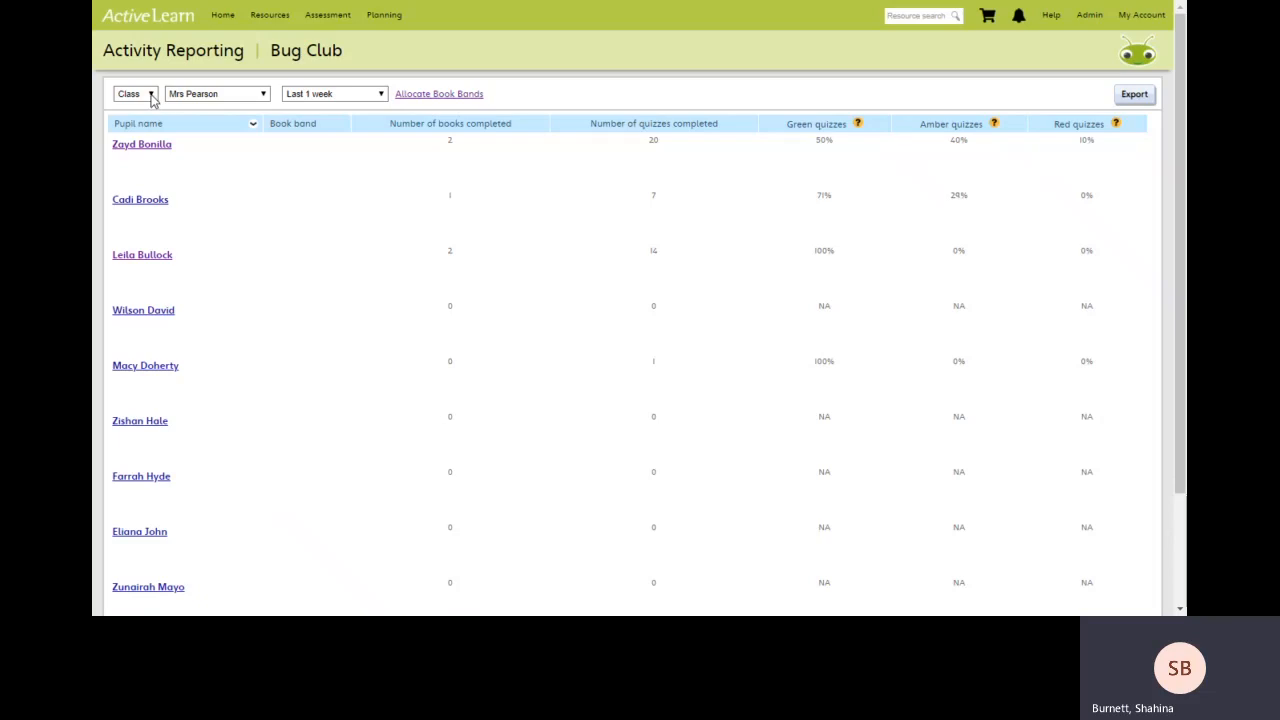
pyautogui.moveTo(226, 100)
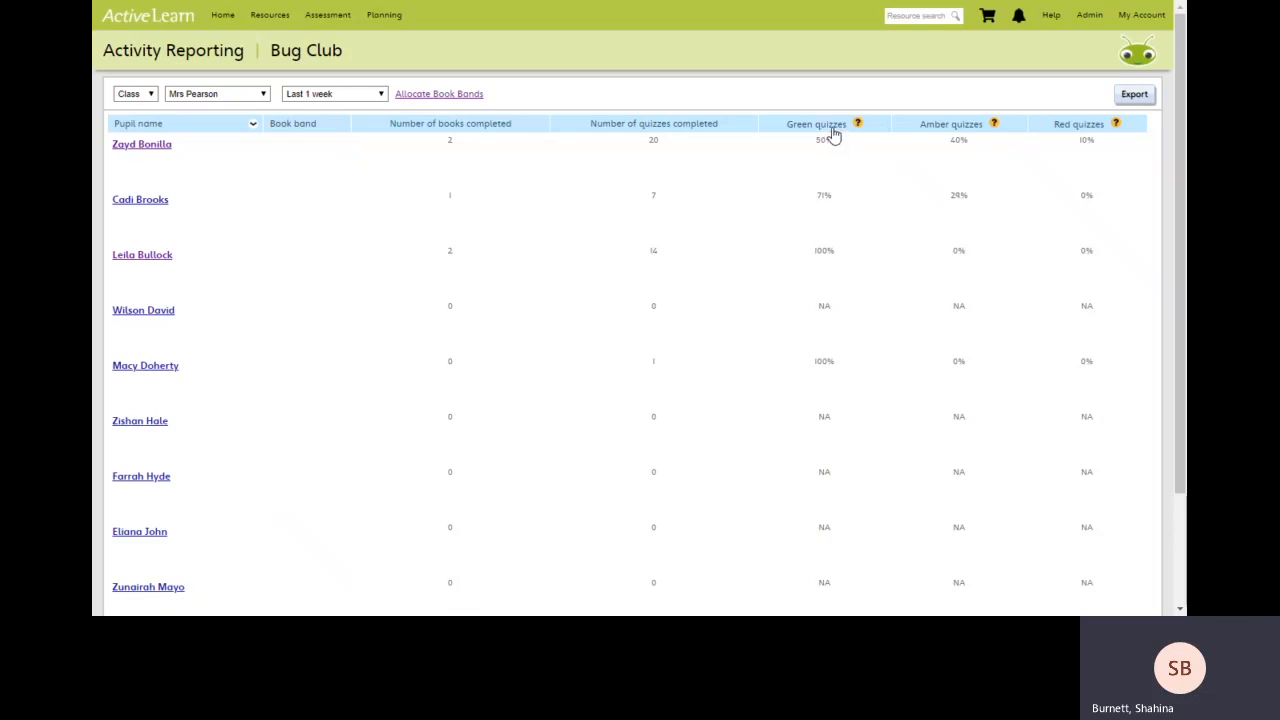
pyautogui.moveTo(857, 123)
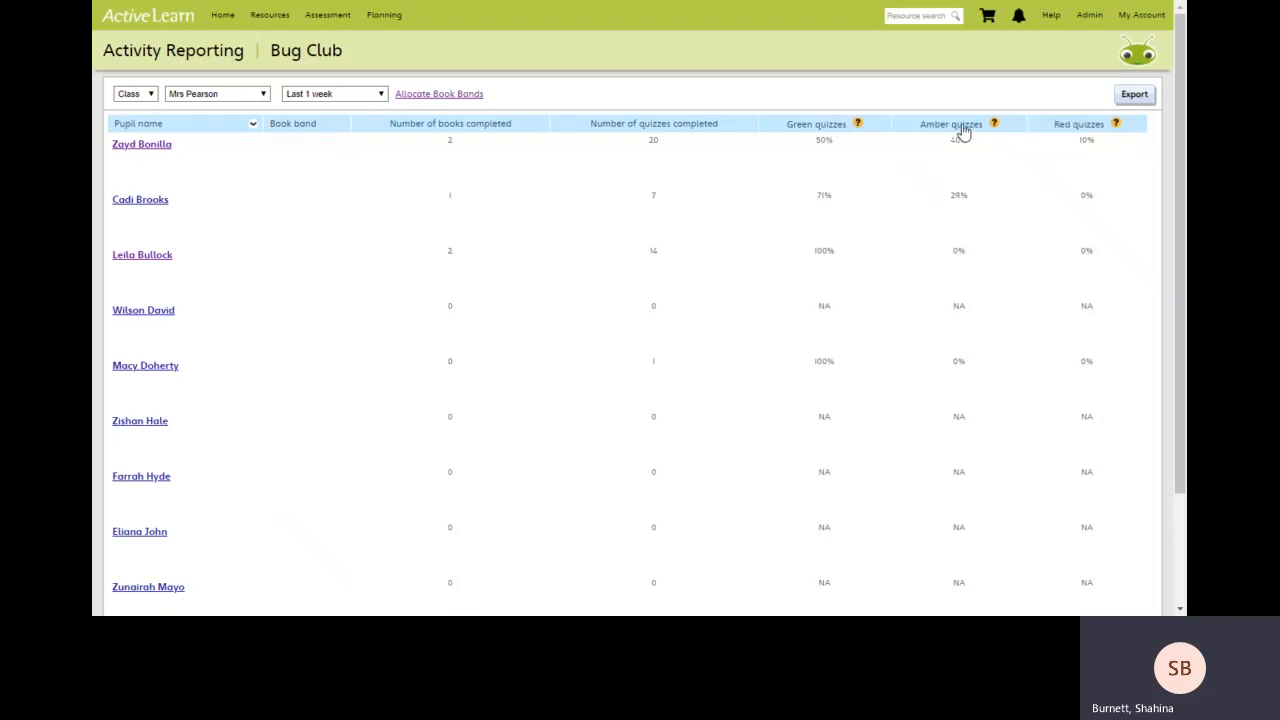
pyautogui.moveTo(994, 123)
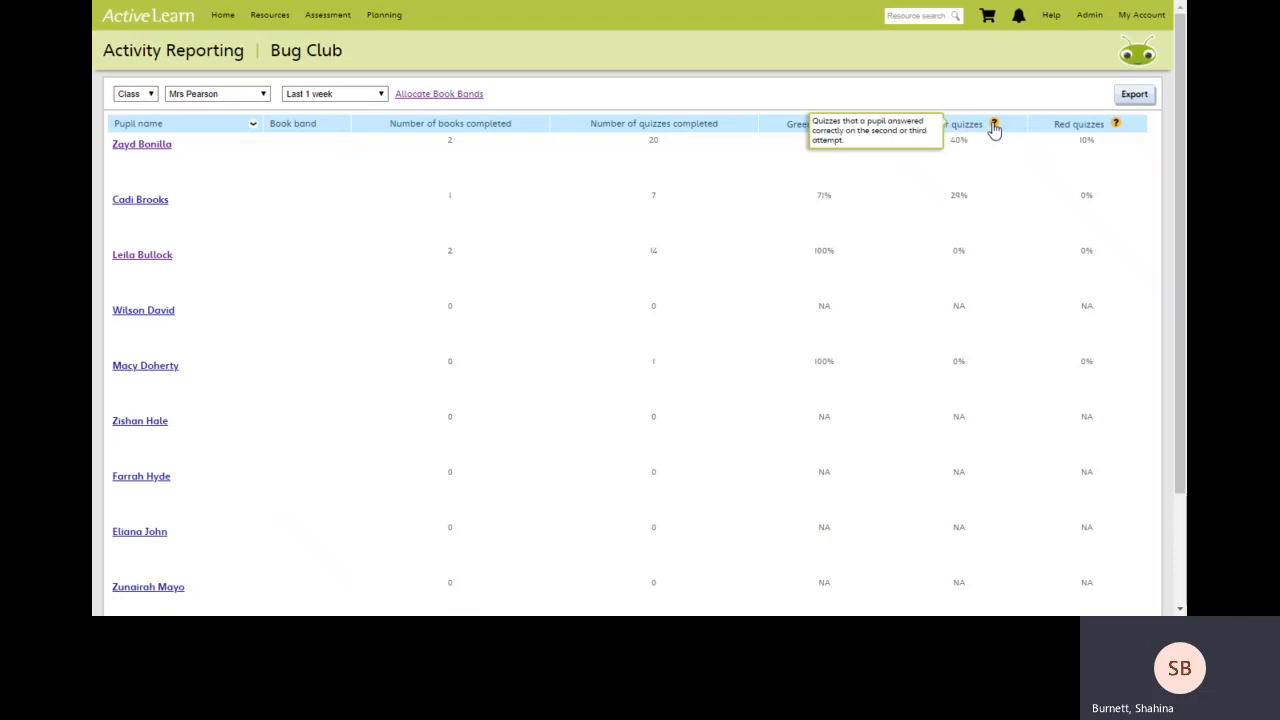
pyautogui.moveTo(948, 145)
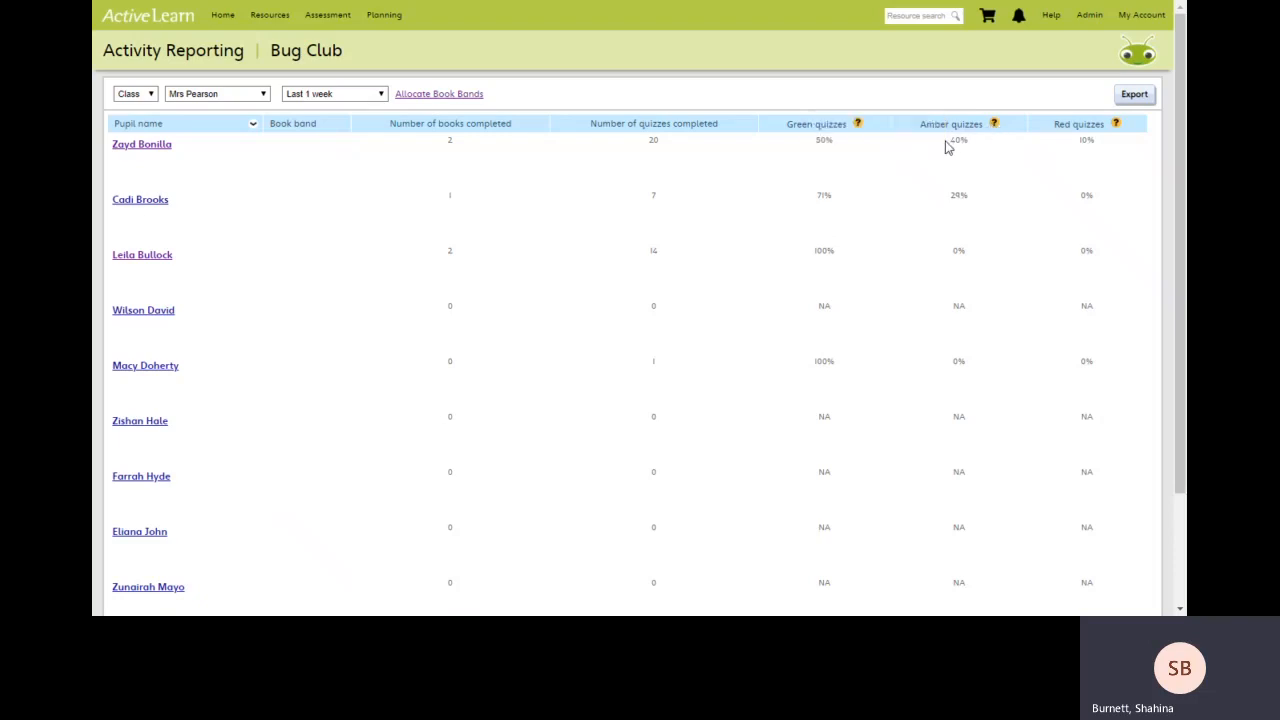
pyautogui.moveTo(1094, 137)
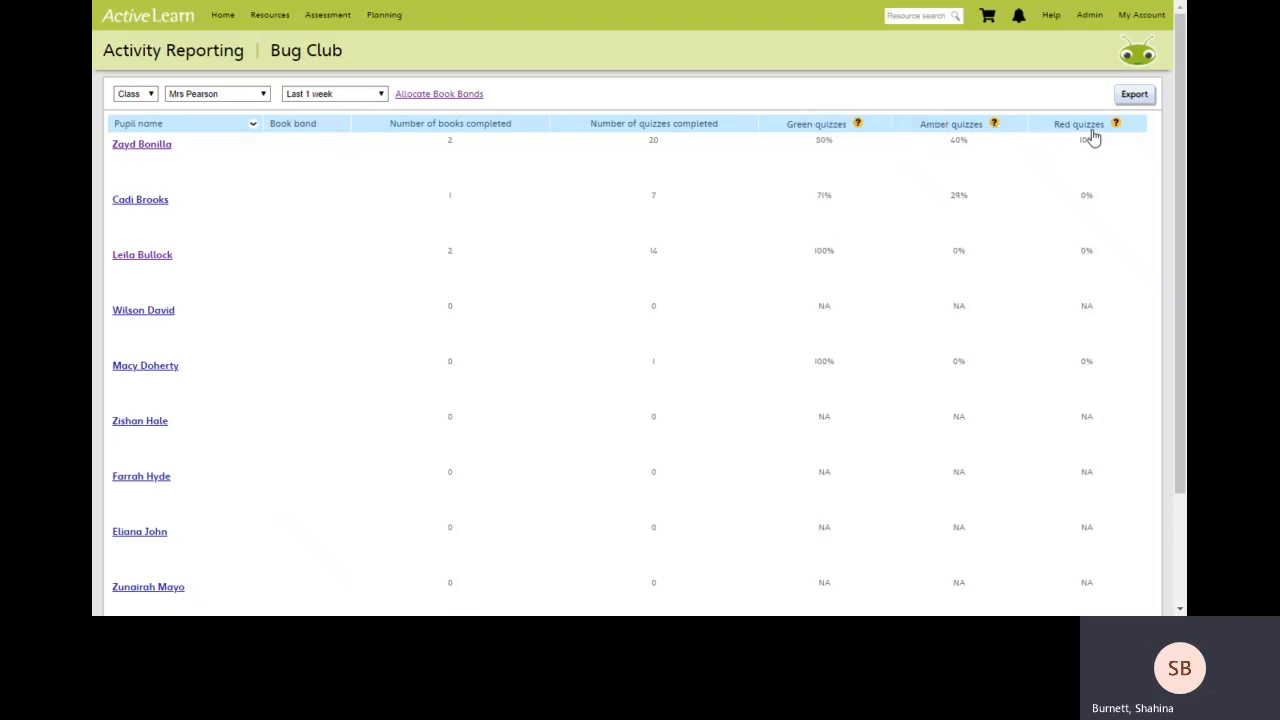
pyautogui.moveTo(1115, 124)
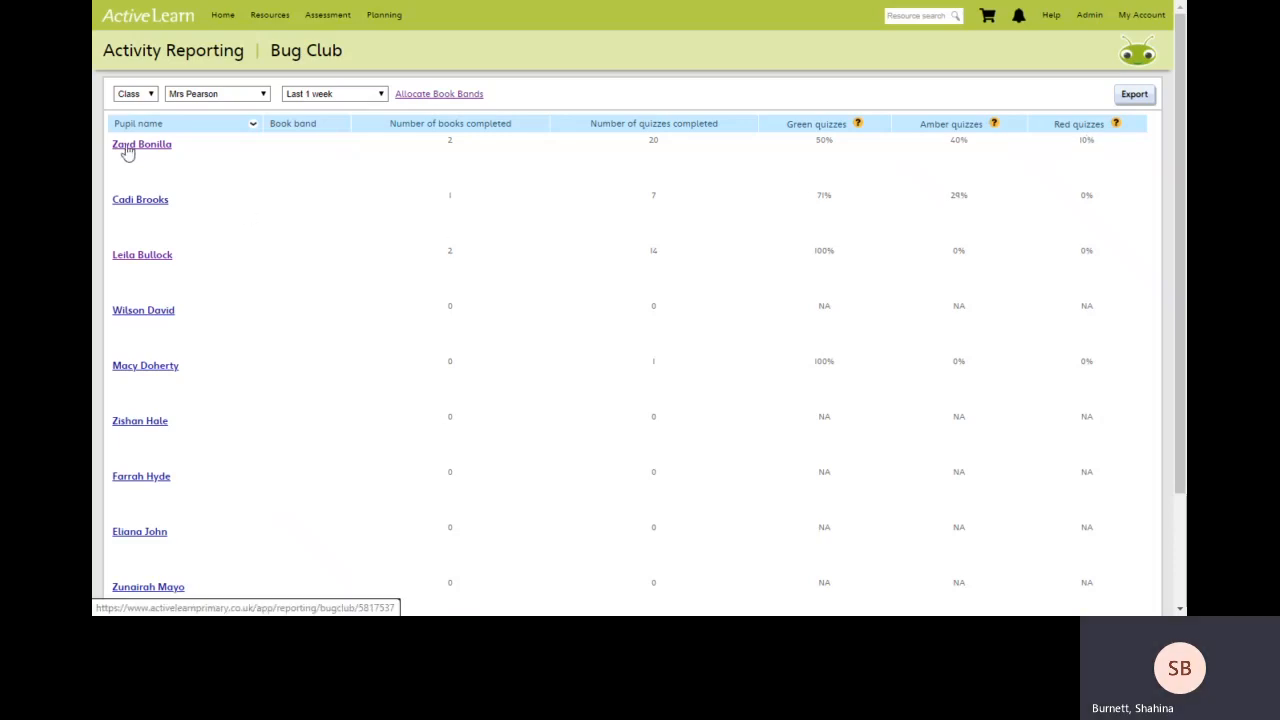
pyautogui.click(141, 144)
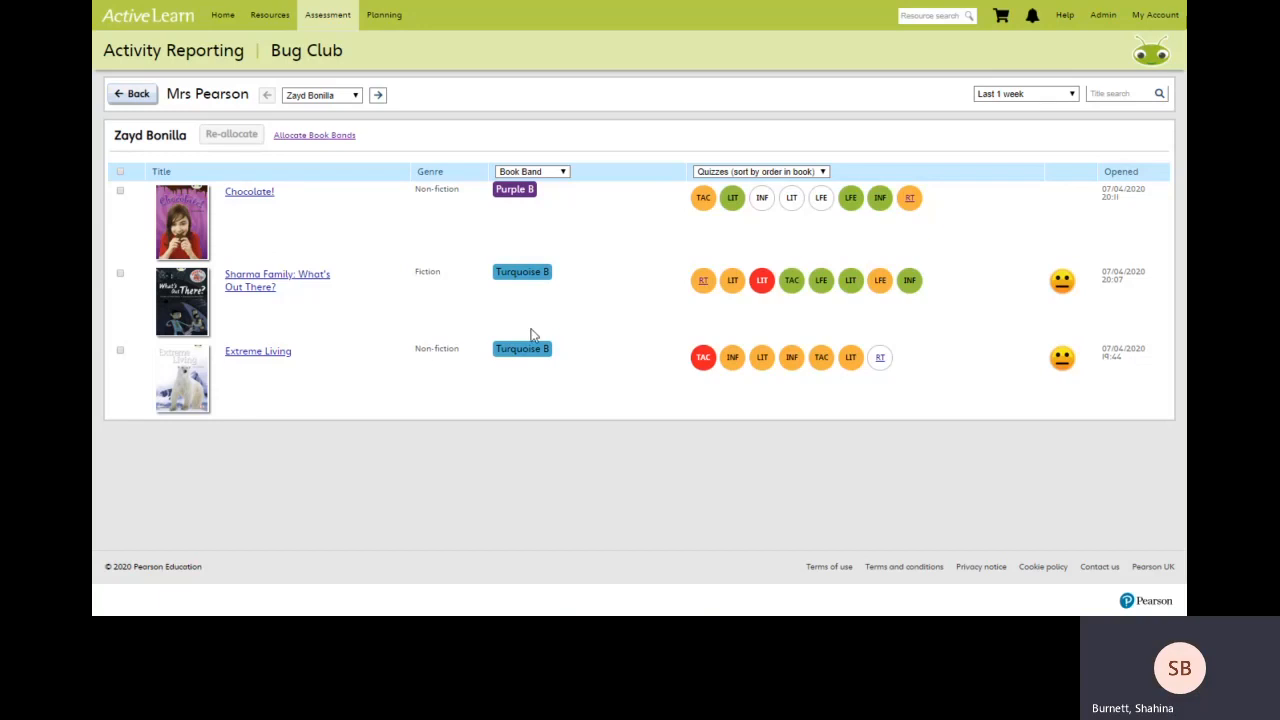
pyautogui.moveTo(703, 220)
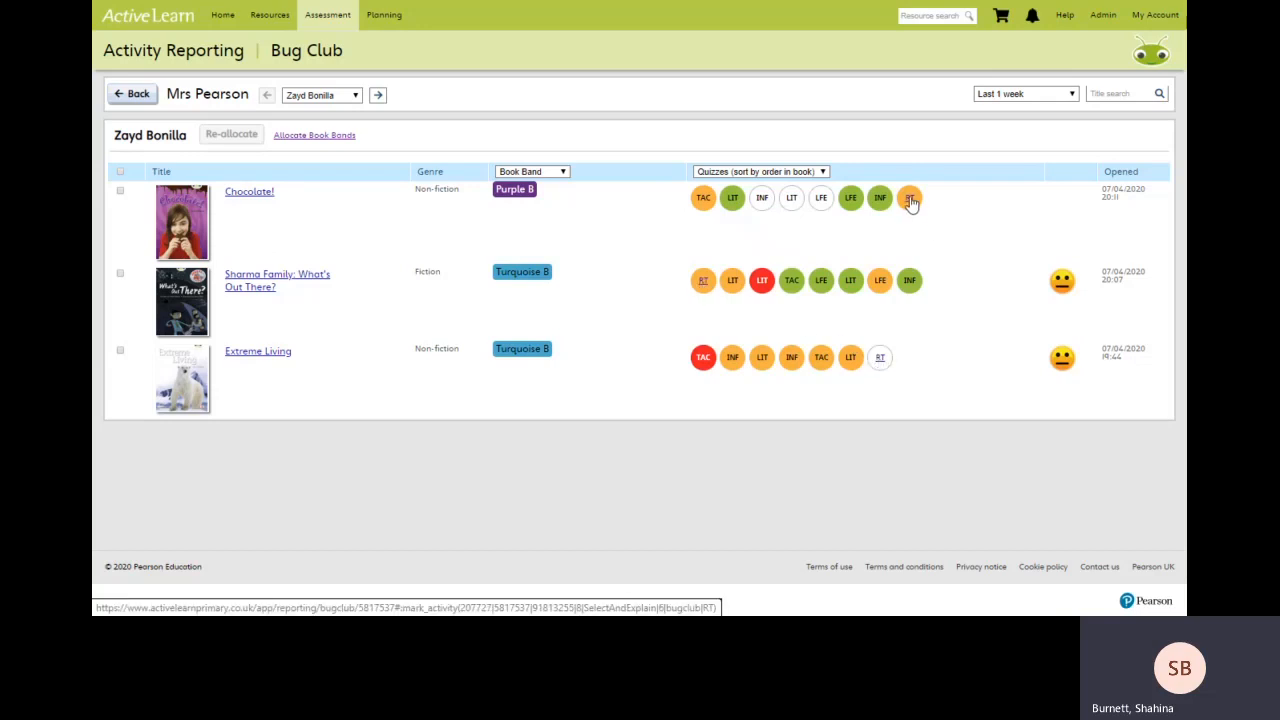
# - Grade Zayd's Chocolate! quiz answer amber and save it with the existing comment
pyautogui.click(909, 197)
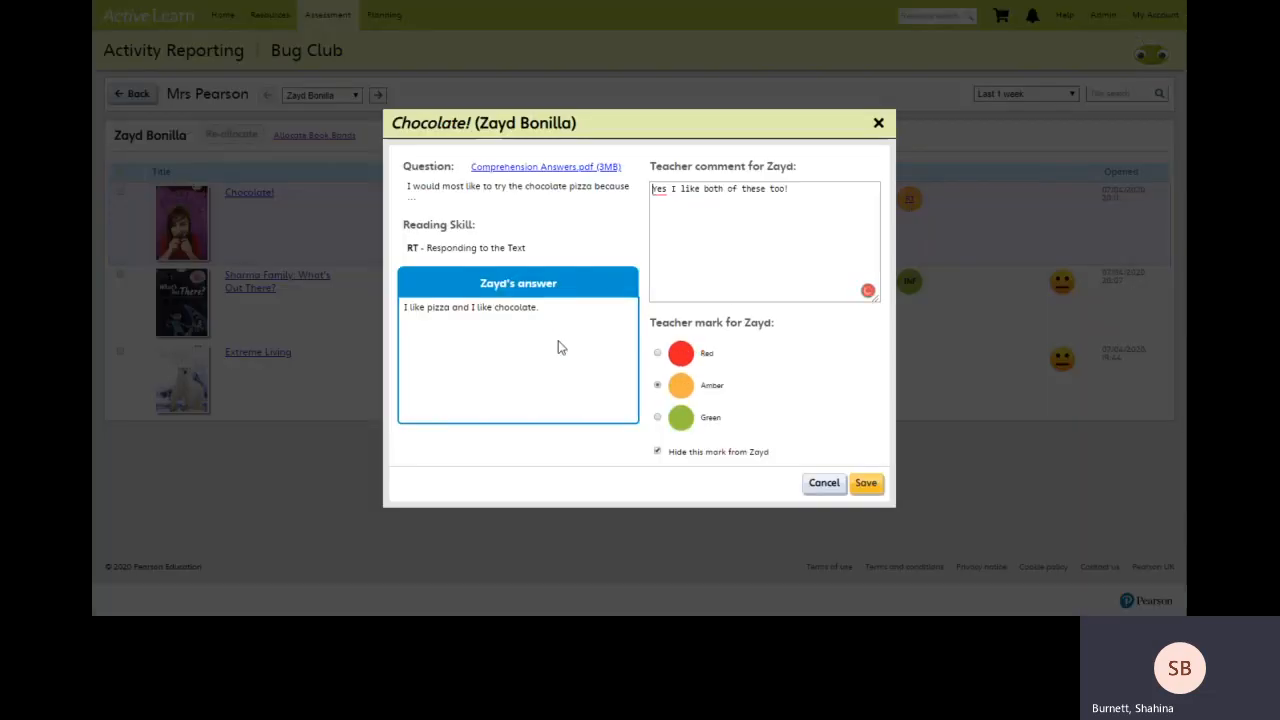
pyautogui.moveTo(530, 361)
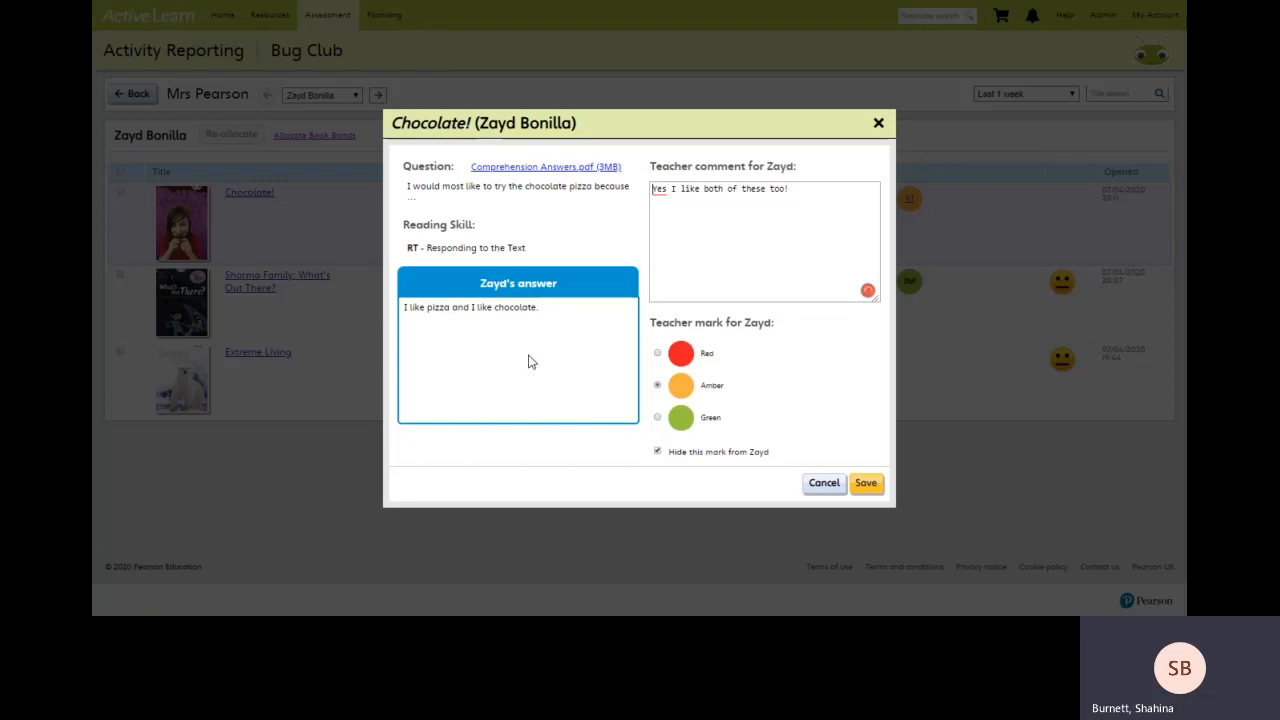
pyautogui.moveTo(491, 348)
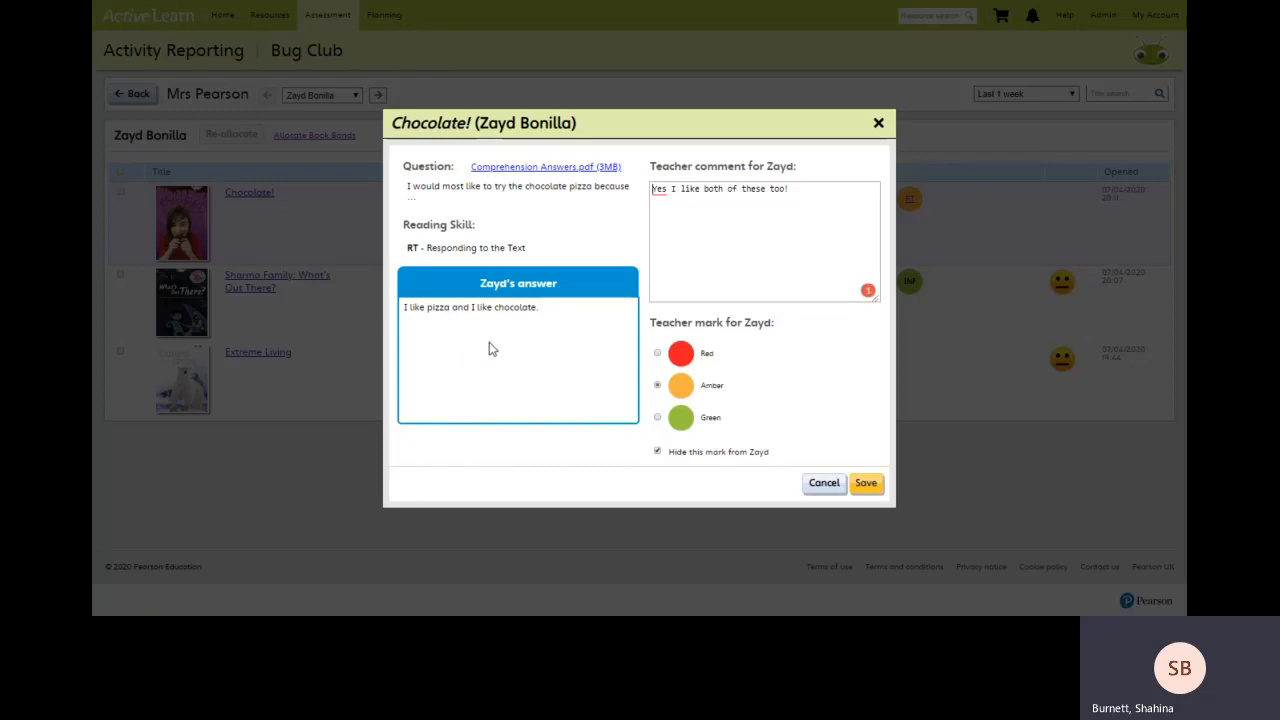
pyautogui.moveTo(547, 319)
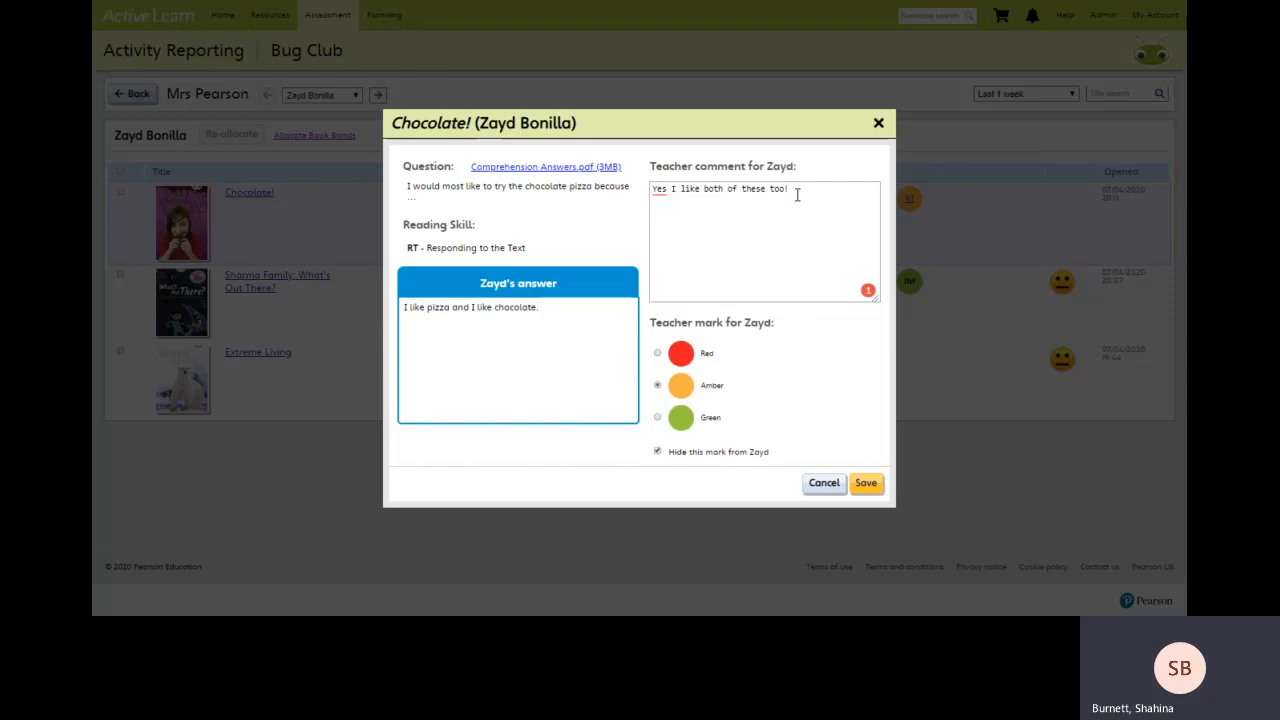
pyautogui.moveTo(797, 384)
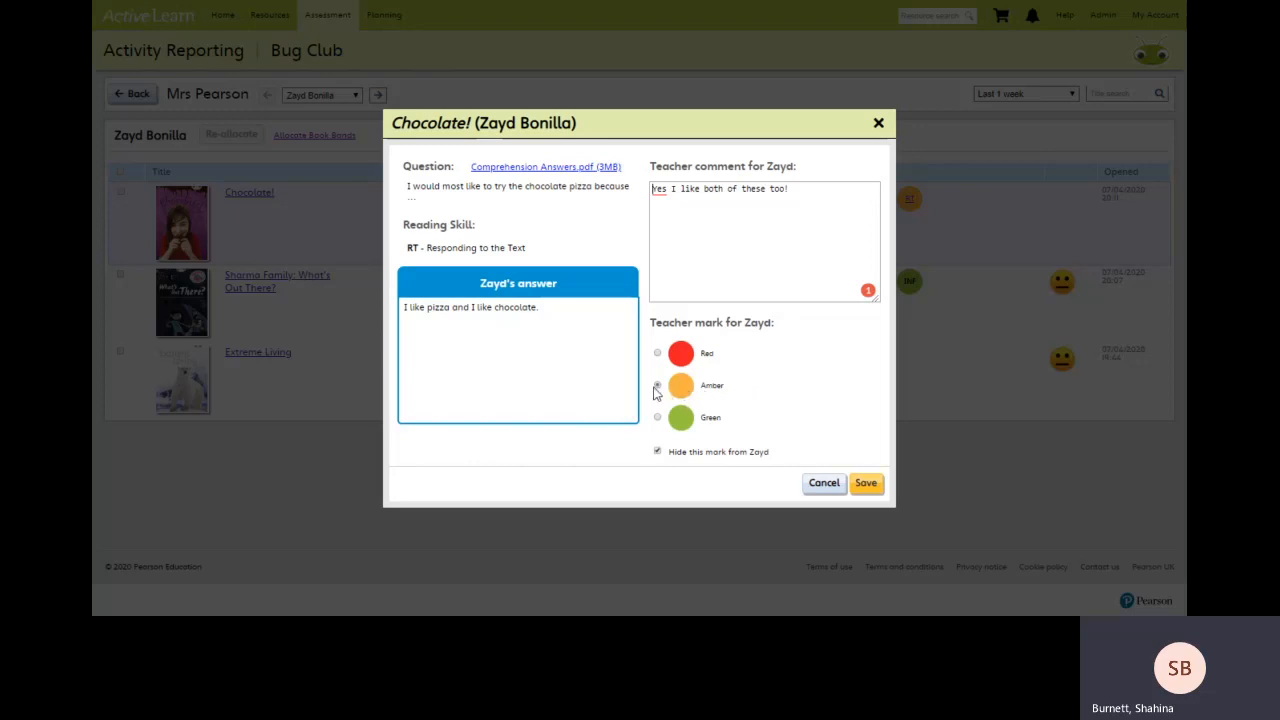
pyautogui.click(657, 385)
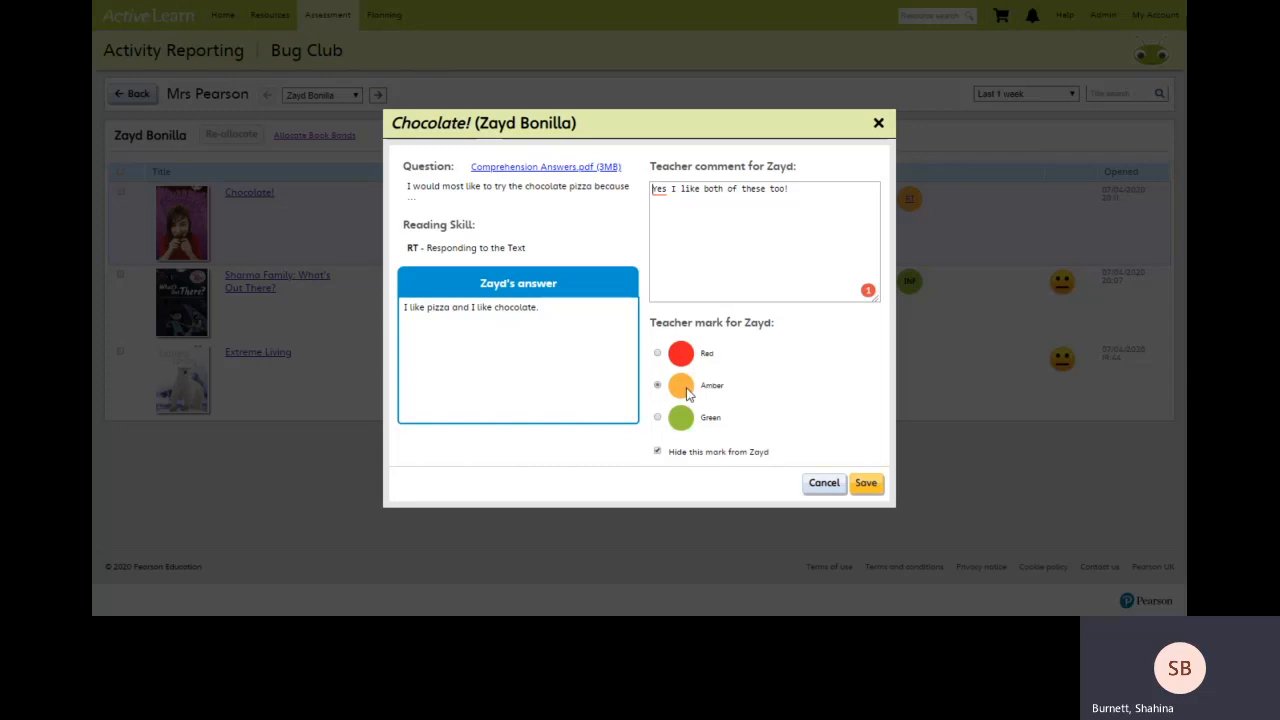
pyautogui.moveTo(820, 417)
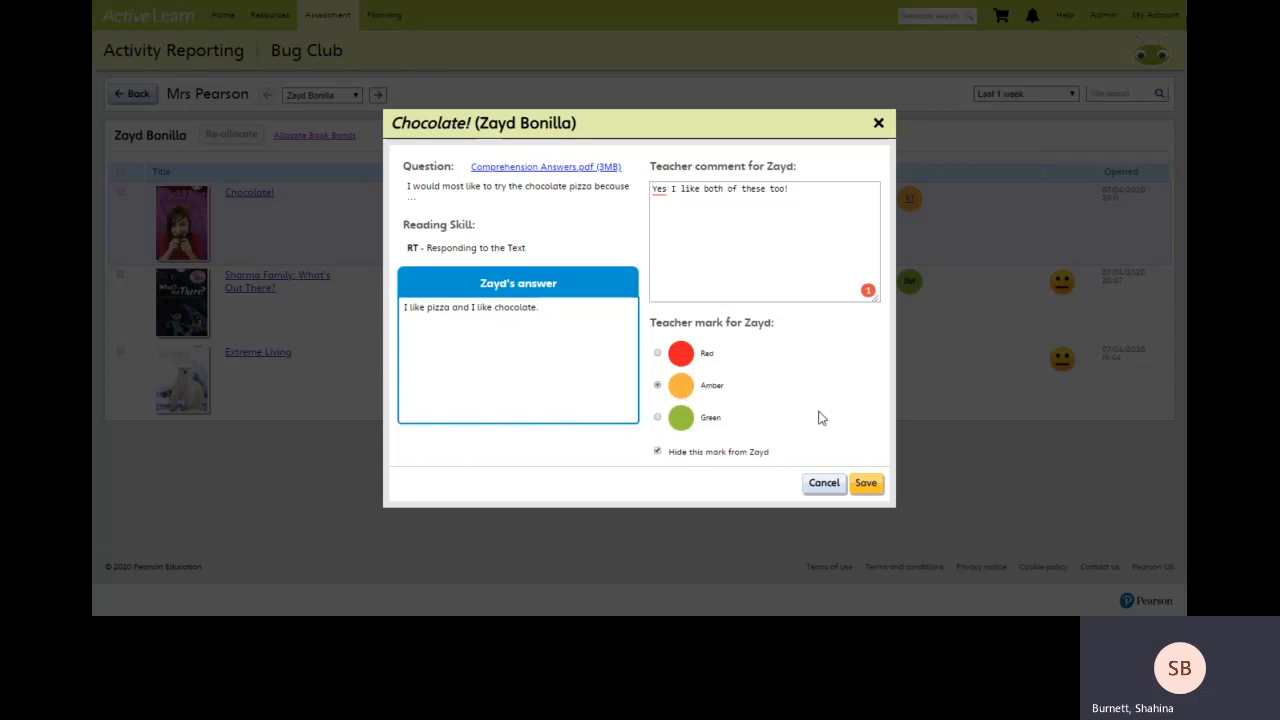
pyautogui.click(866, 483)
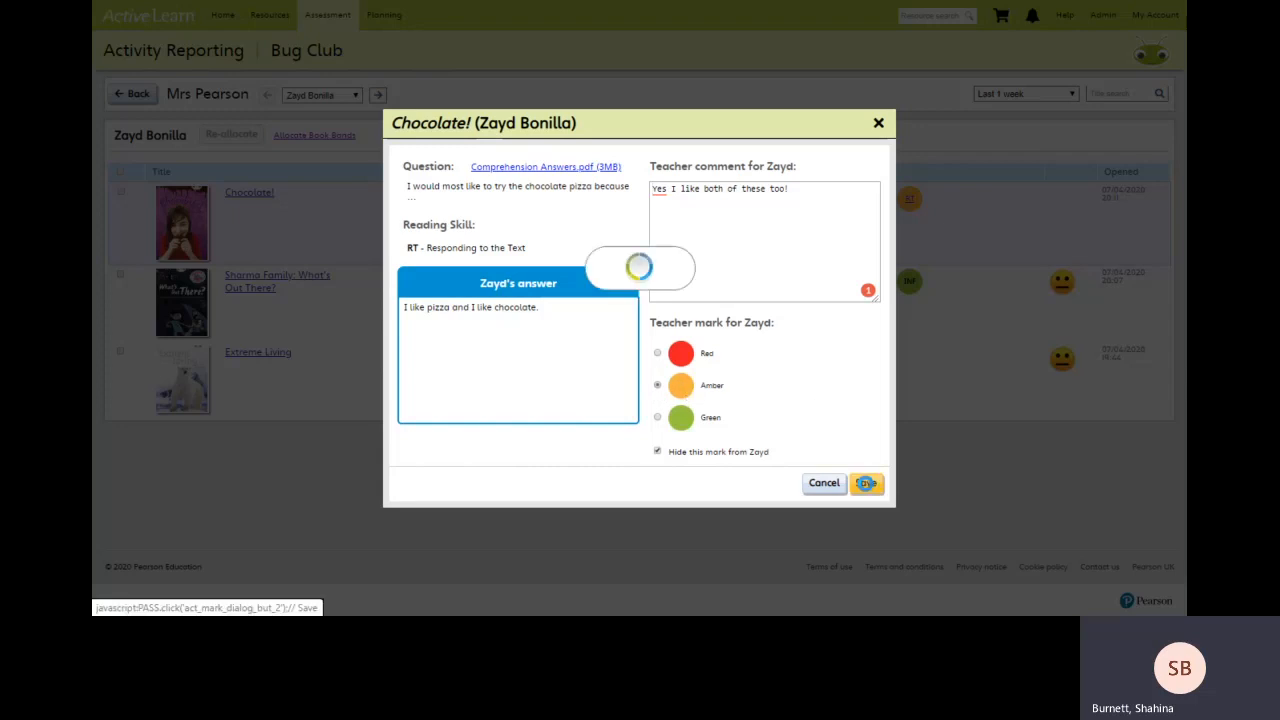